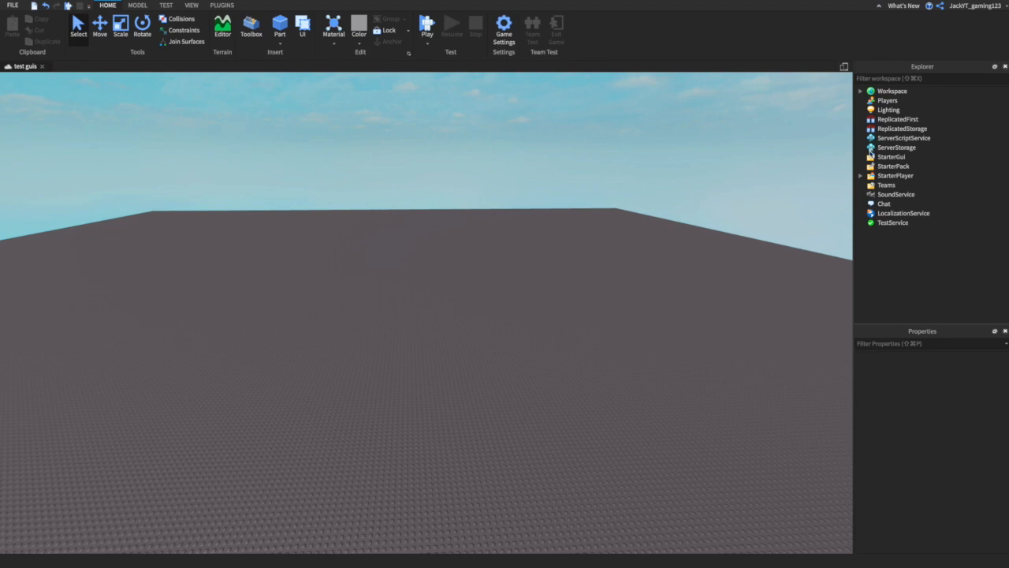
Step: Add the OpenCloseGui ScreenGui under StarterGui with a borderless white TextButton
left_click(891, 156)
type("0")
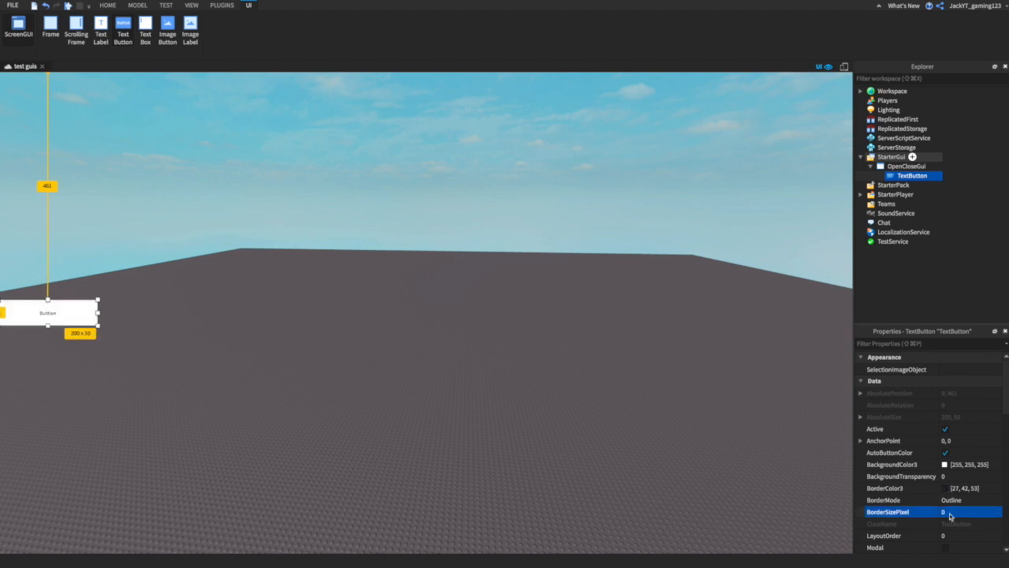
Step: Label the TextButton 'Open' and switch its font from SourceSans to a bold font
scroll("down", 3)
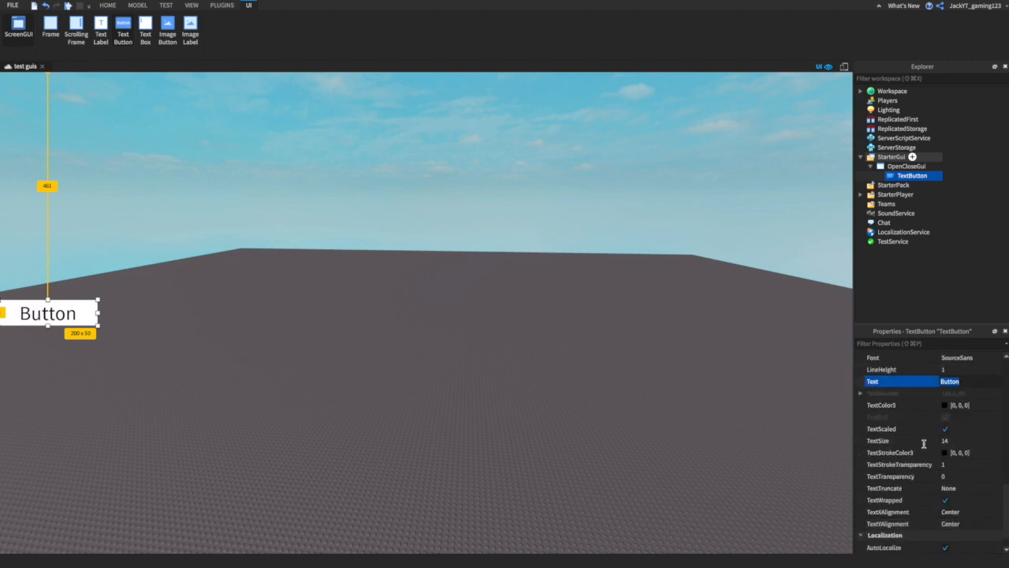
type("Open")
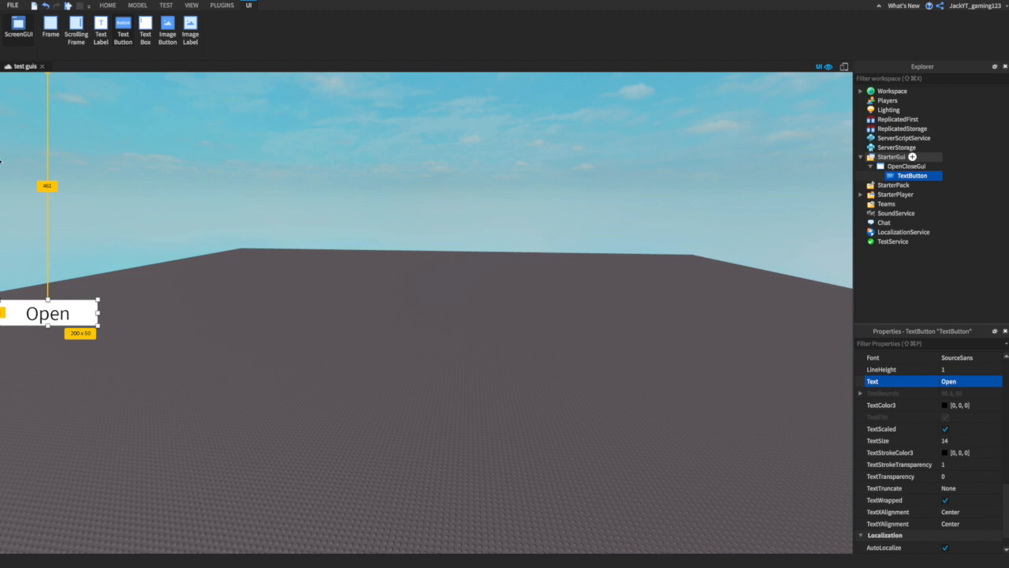
left_click(912, 176)
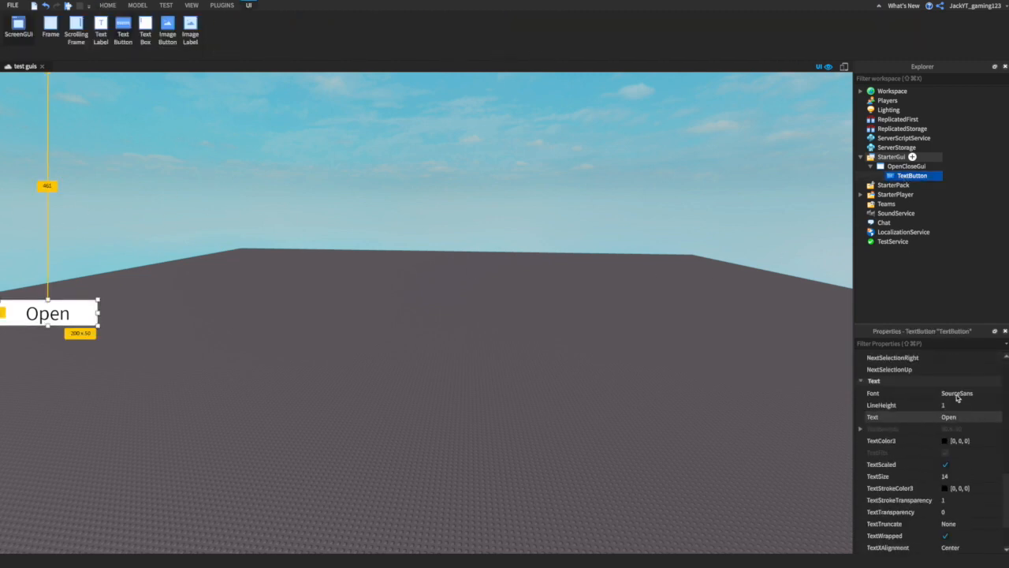
left_click(970, 393)
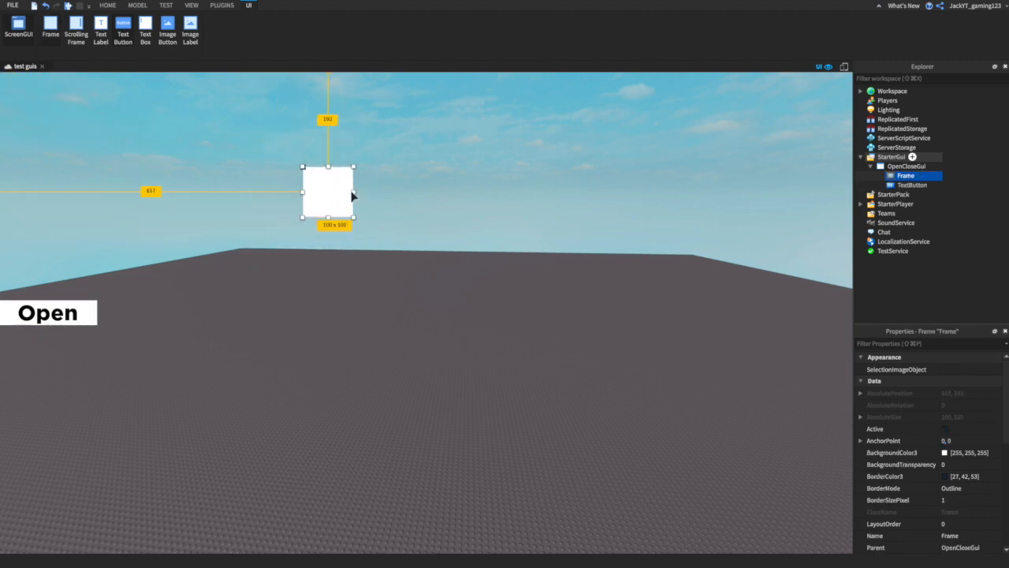
Step: Drag the white Frame into the sky near the top centre and preview it
left_click_drag(328, 193, 321, 172)
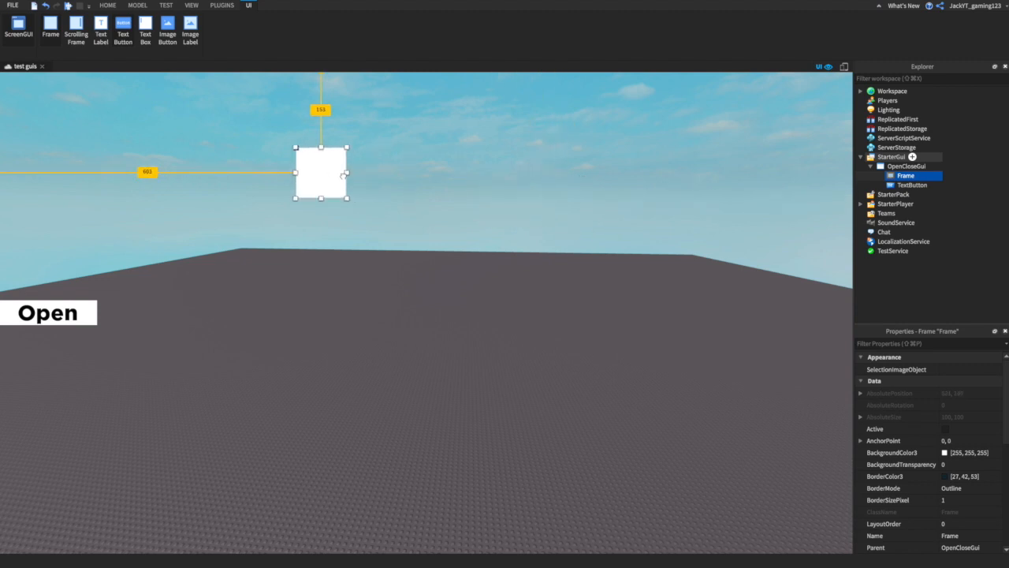
left_click_drag(321, 172, 351, 187)
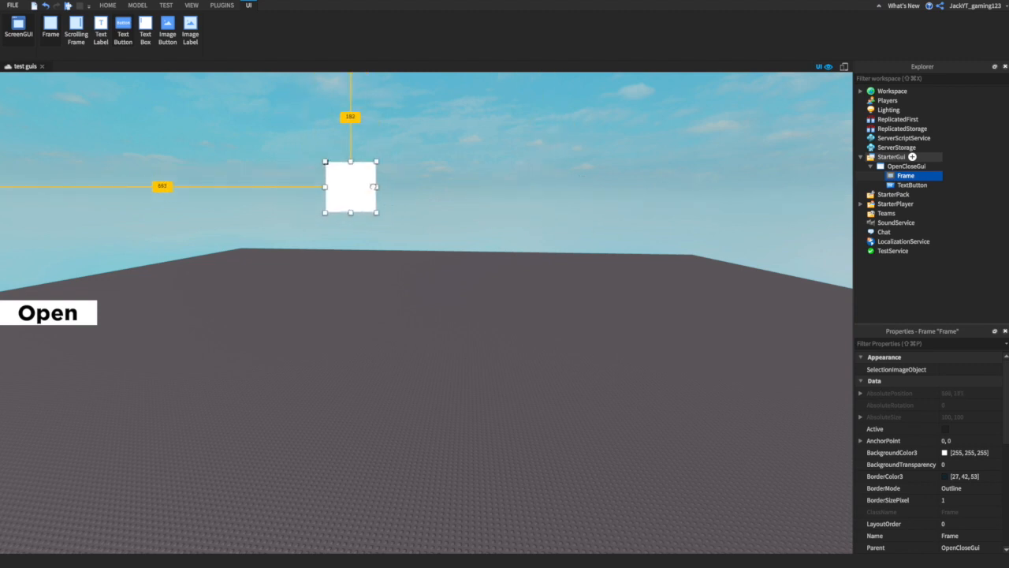
left_click(108, 5)
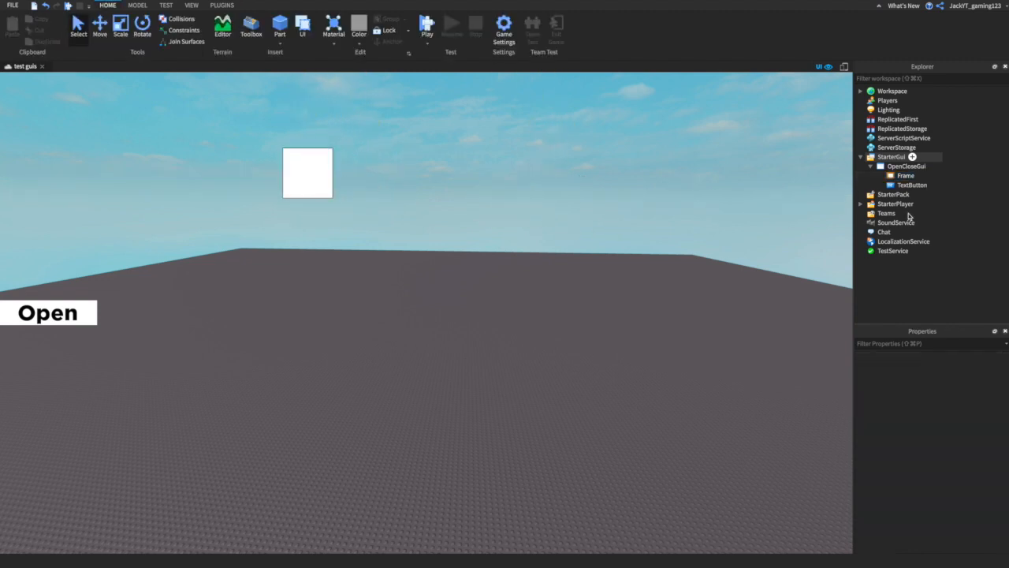
left_click(905, 175)
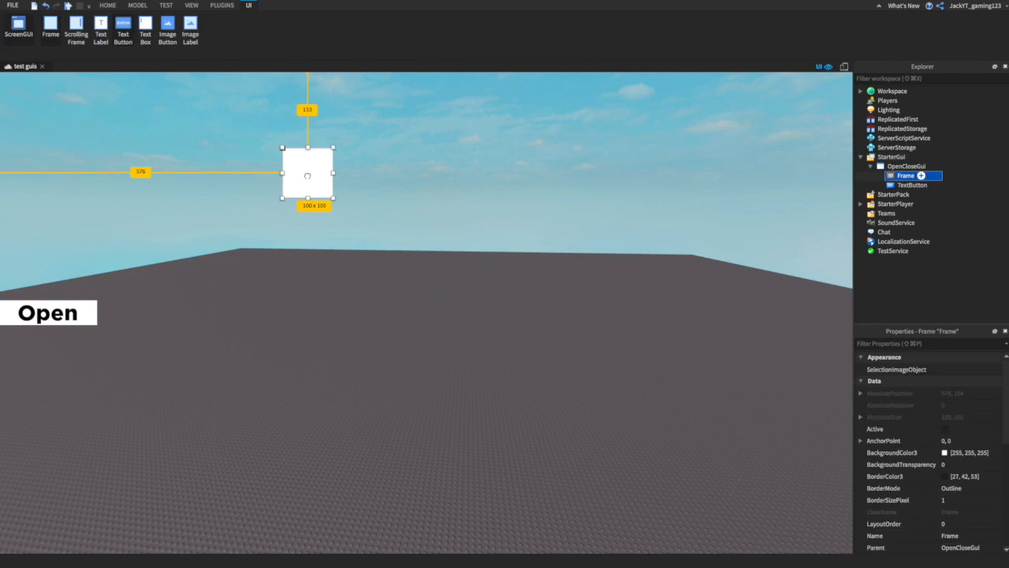
left_click(108, 6)
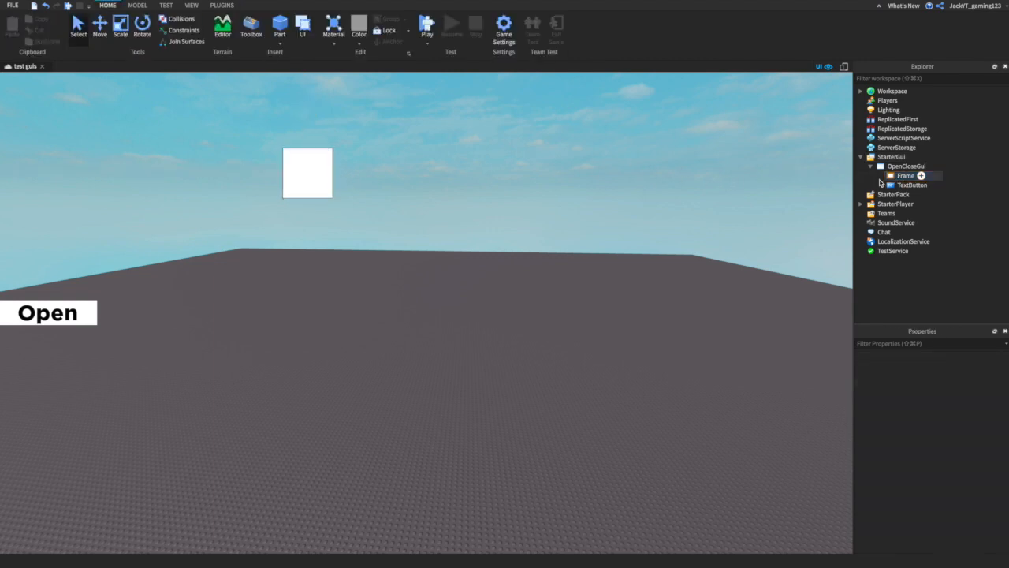
left_click(906, 175)
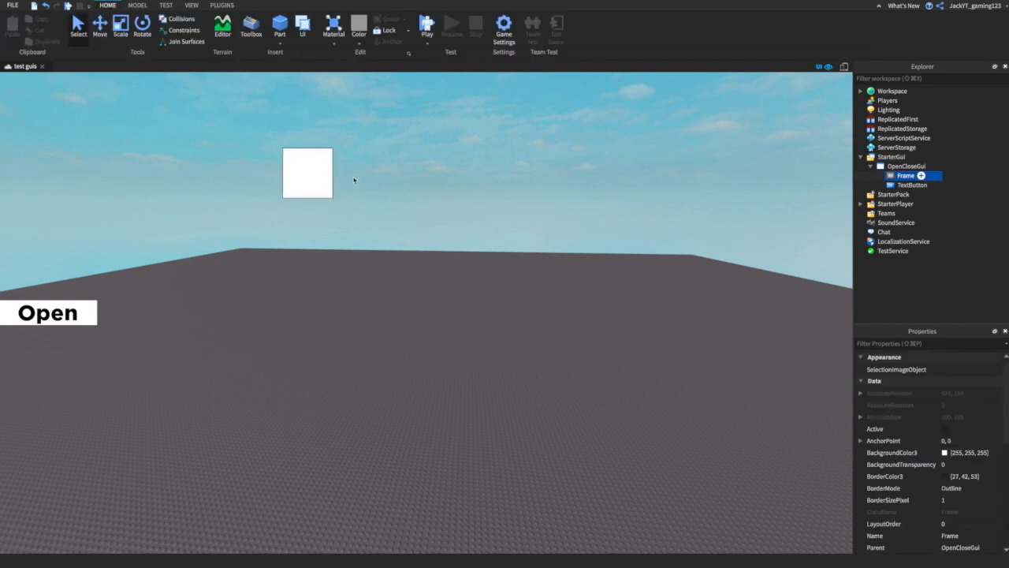
Step: Try the Frame's BackgroundTransparency at 0.5, then set it back to 0
left_click(248, 6)
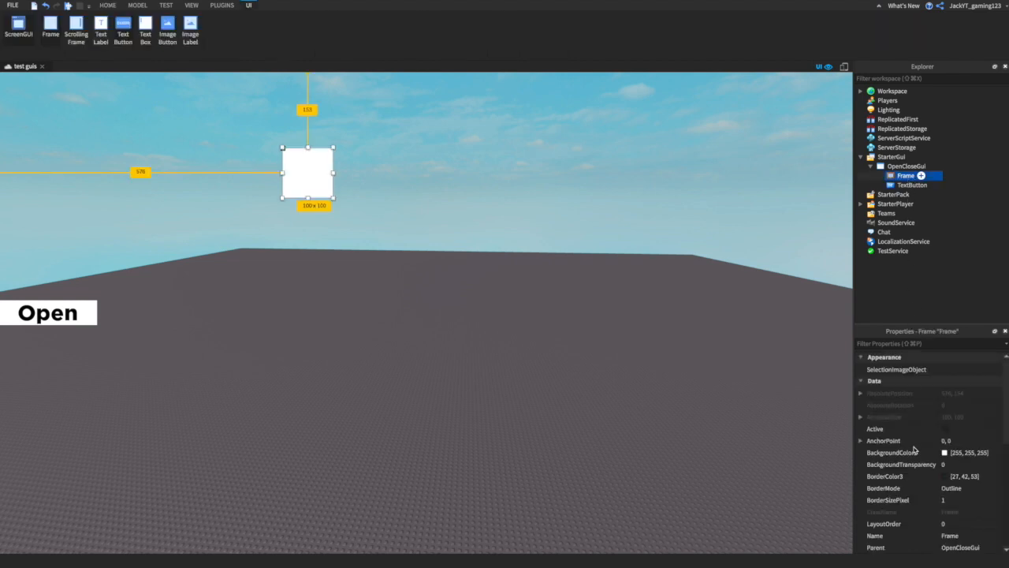
left_click(962, 464)
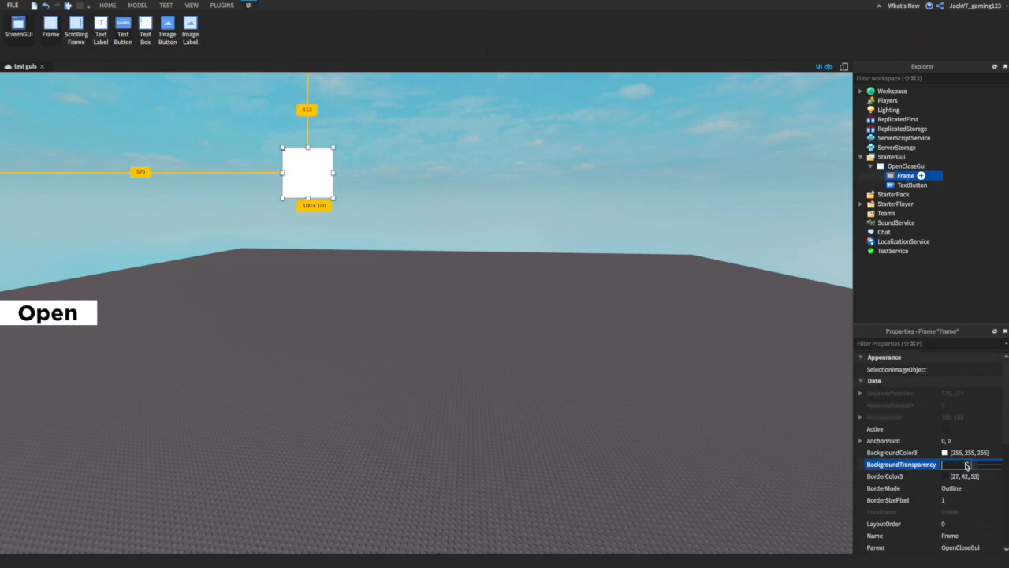
type("0.5")
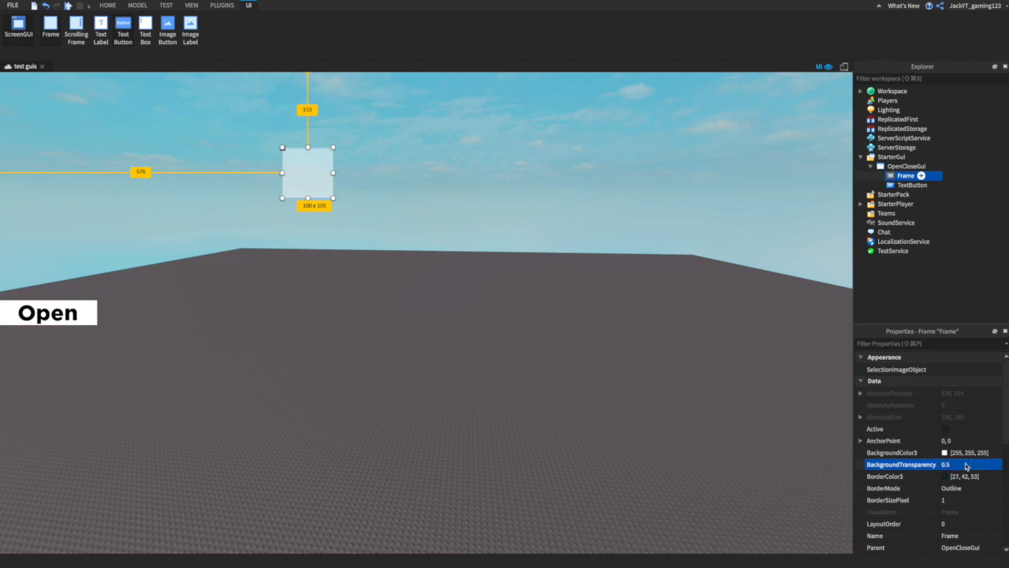
type("0")
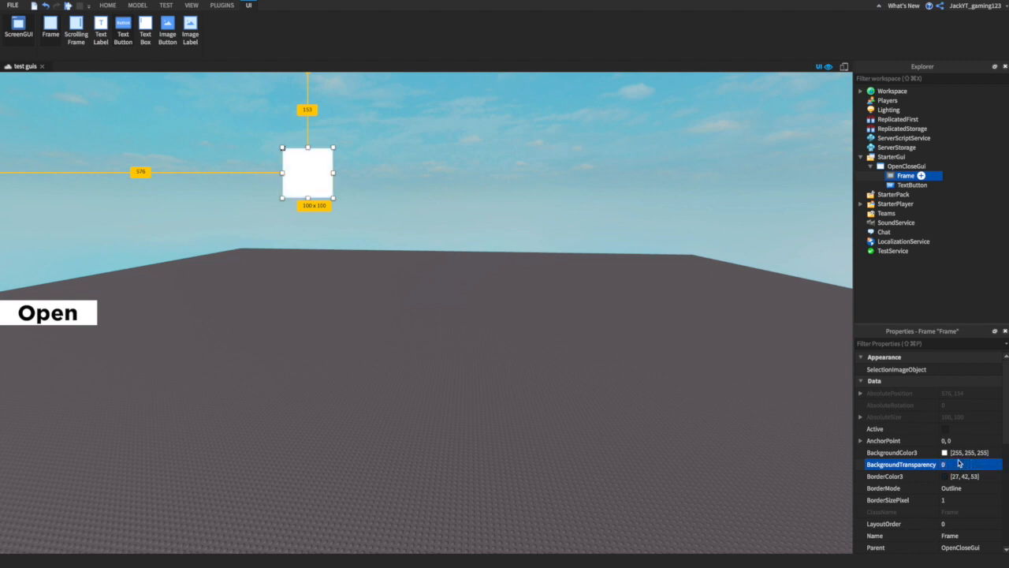
left_click(107, 5)
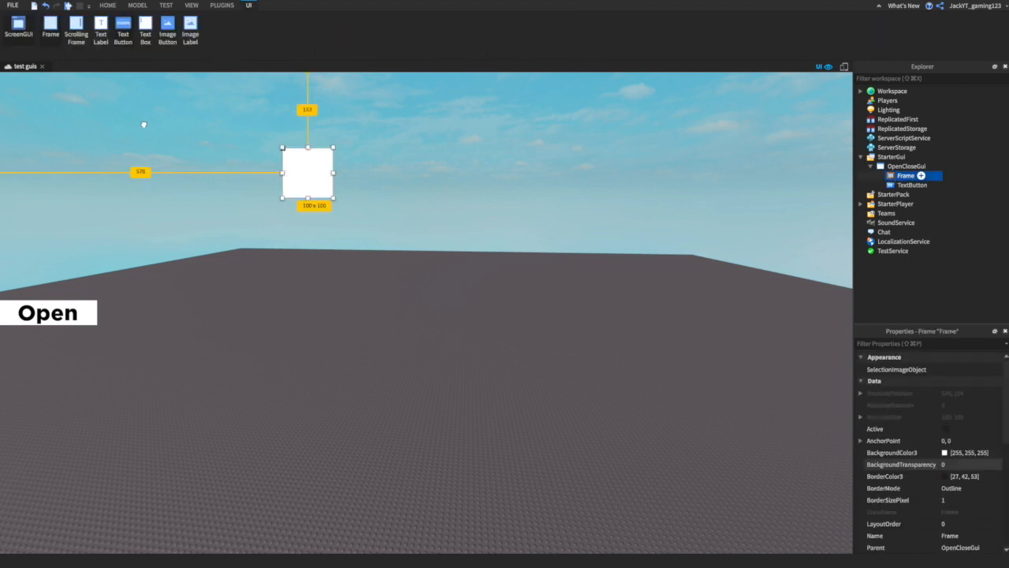
left_click(109, 6)
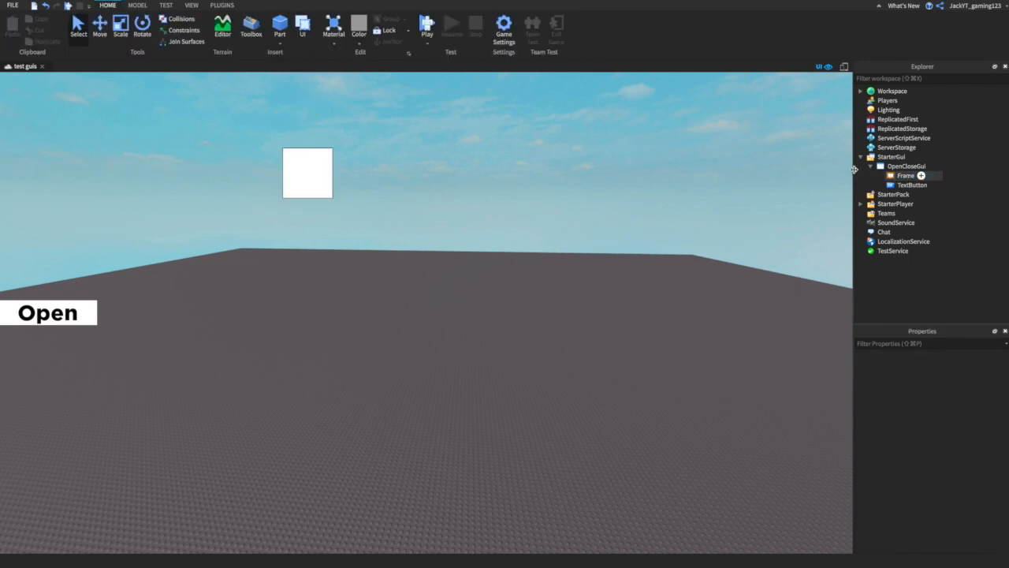
Step: Give the Frame a light blue border and enlarge it to about 712 x 506
left_click(905, 175)
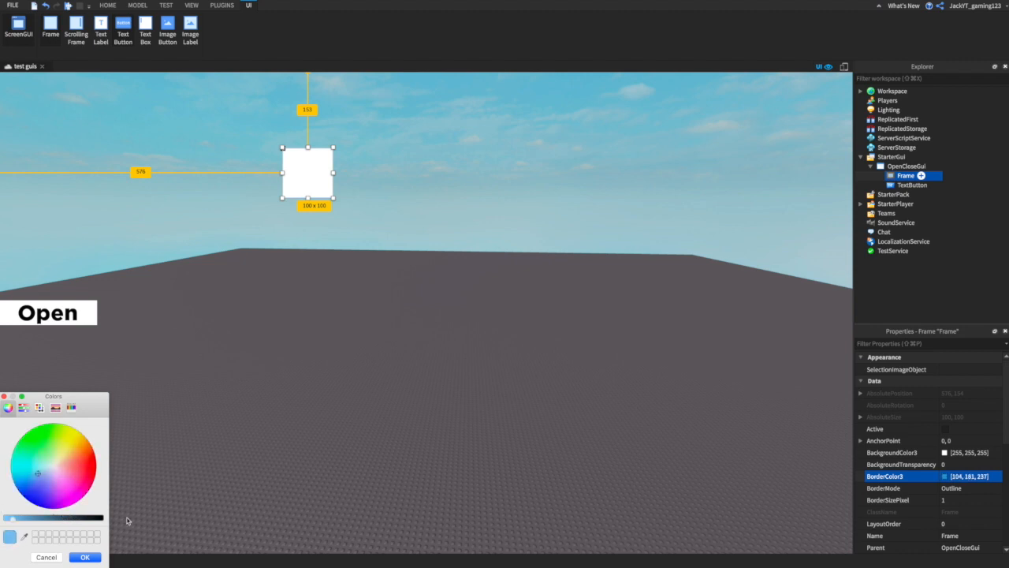
left_click(37, 473)
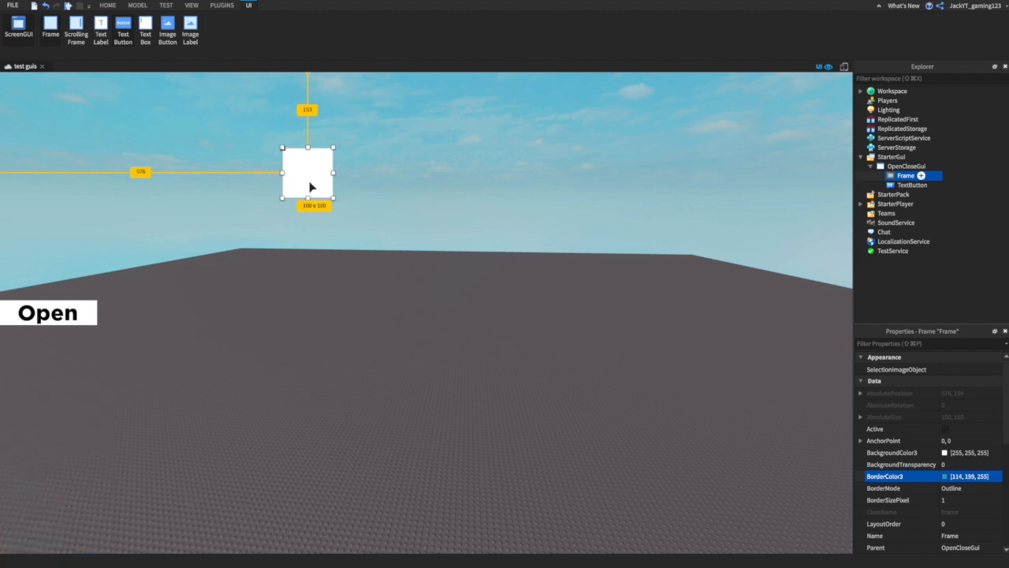
left_click_drag(332, 172, 493, 172)
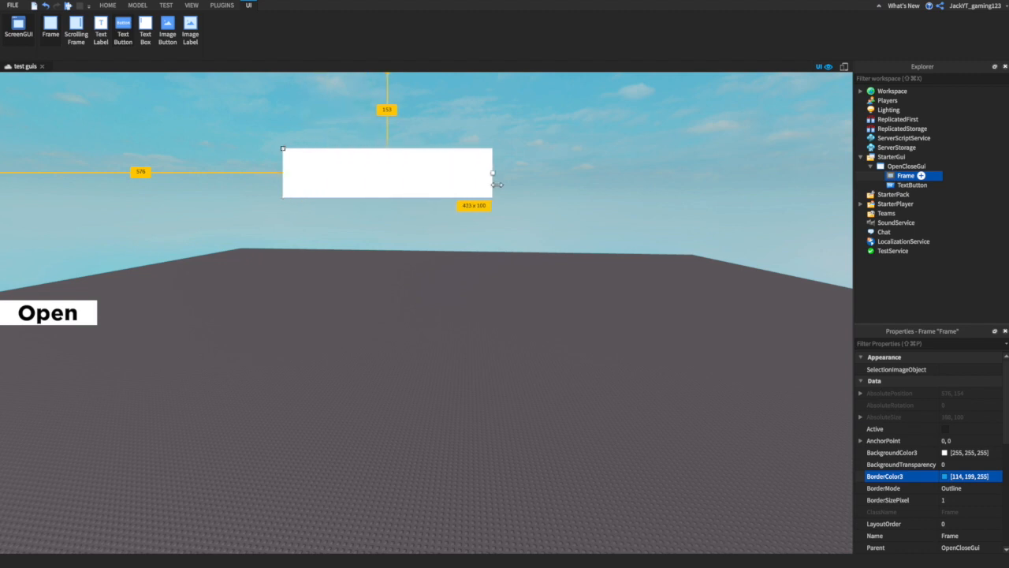
left_click_drag(492, 172, 608, 359)
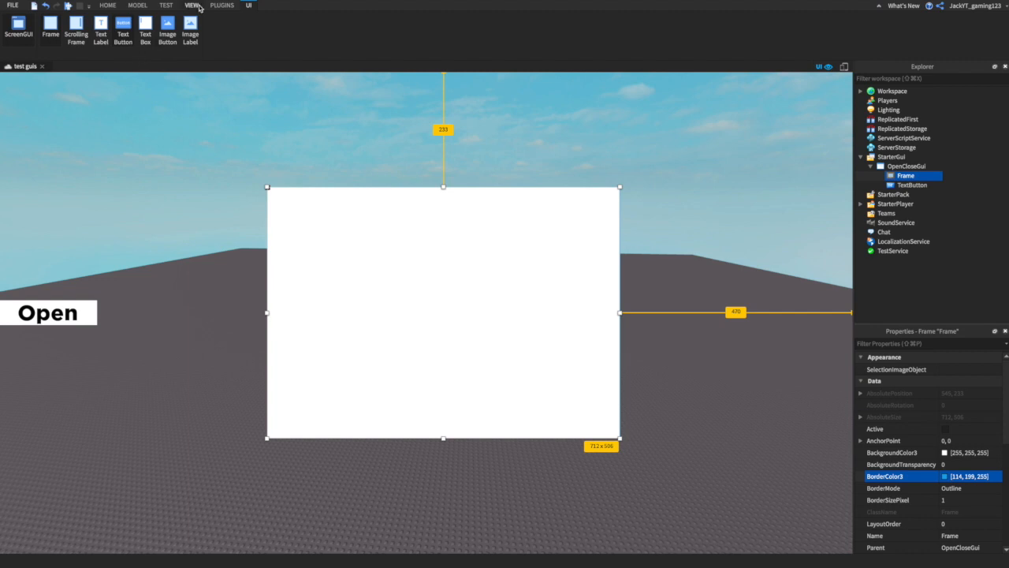
Step: Set the Frame's BackgroundColor3 to pure green (0, 255, 0)
left_click(192, 6)
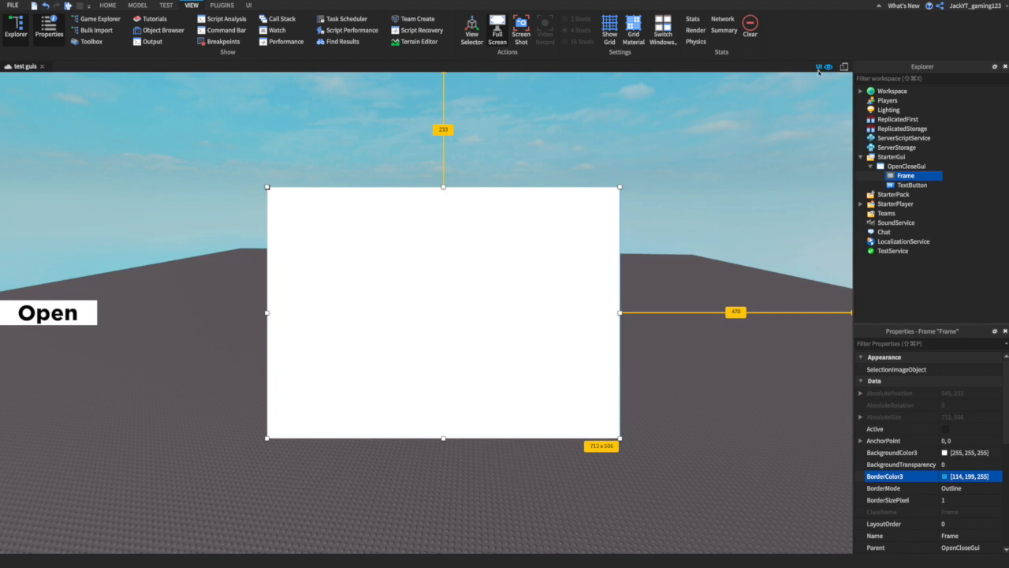
mouse_move(537, 334)
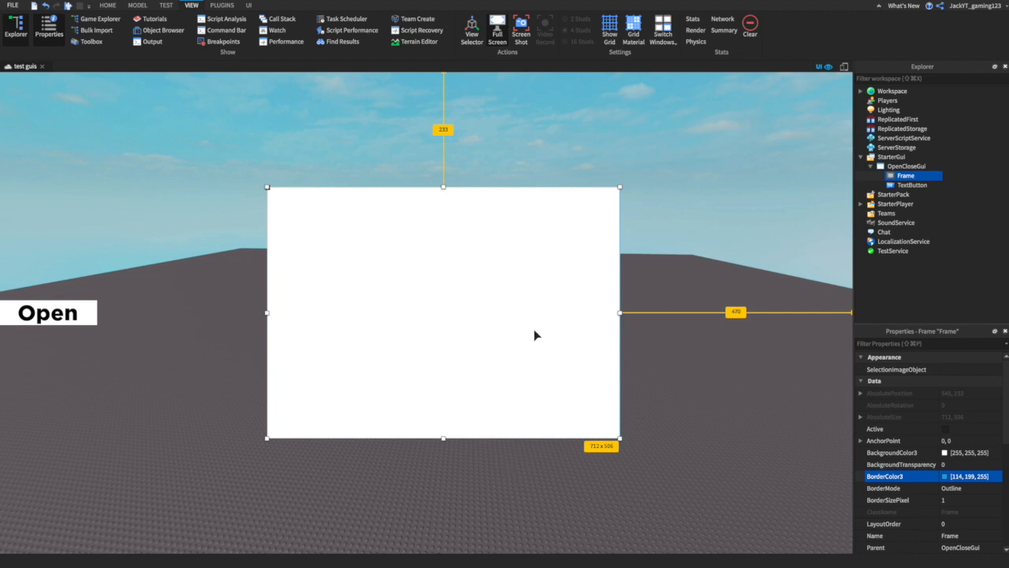
left_click(944, 452)
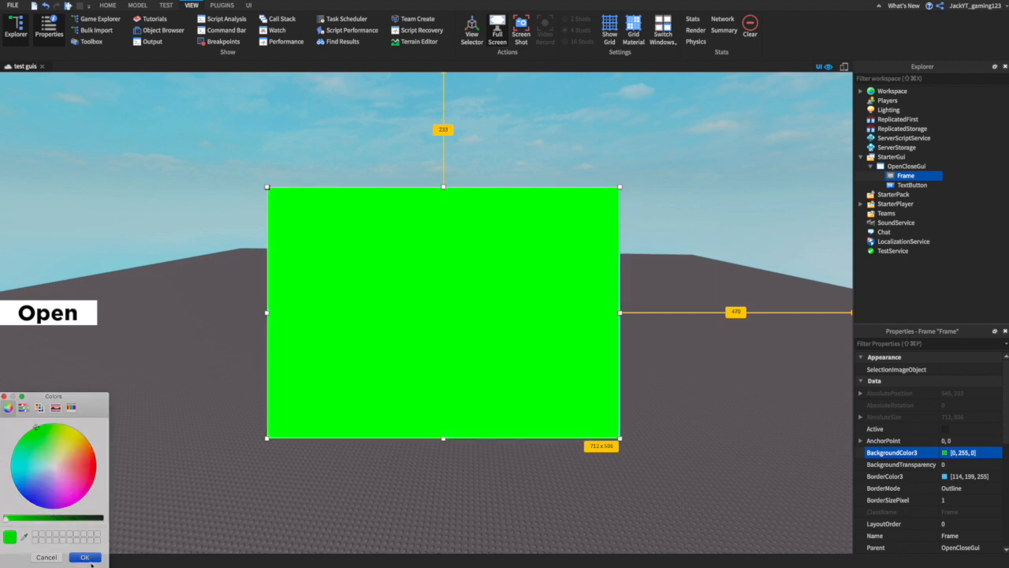
left_click(249, 4)
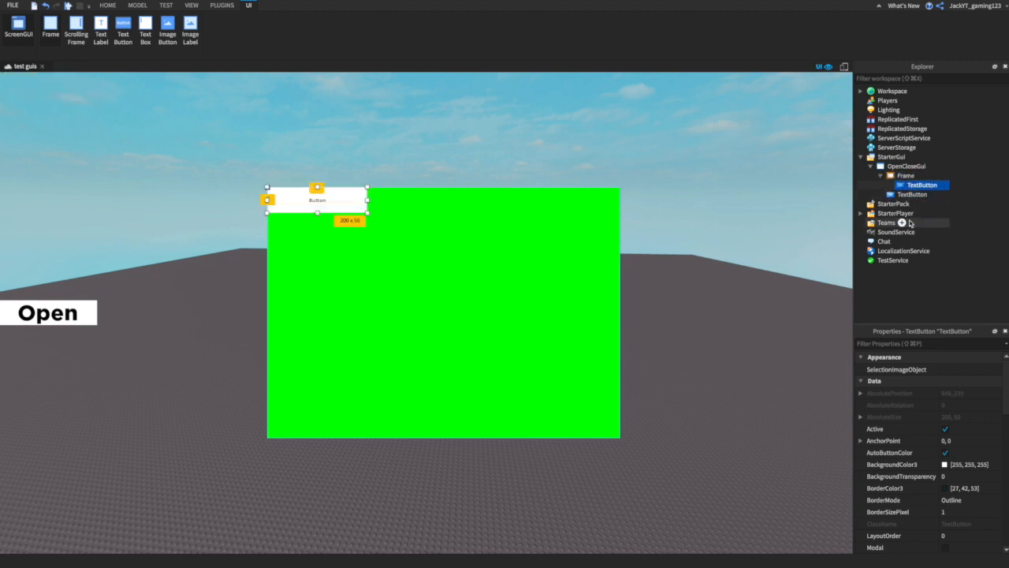
mouse_move(976, 192)
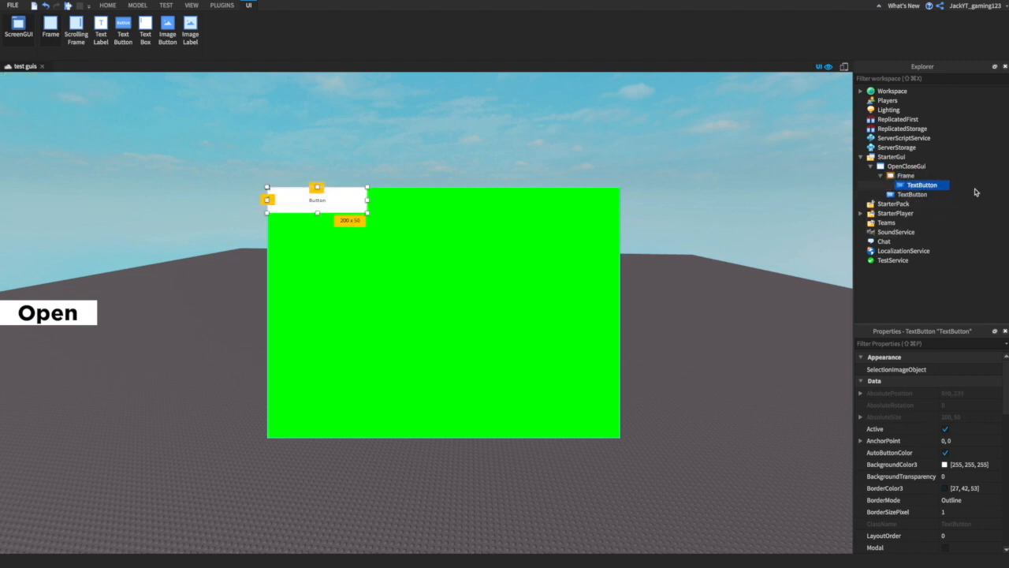
Step: Rename the outer TextButton to Open and the one inside the Frame to Close
right_click(921, 194)
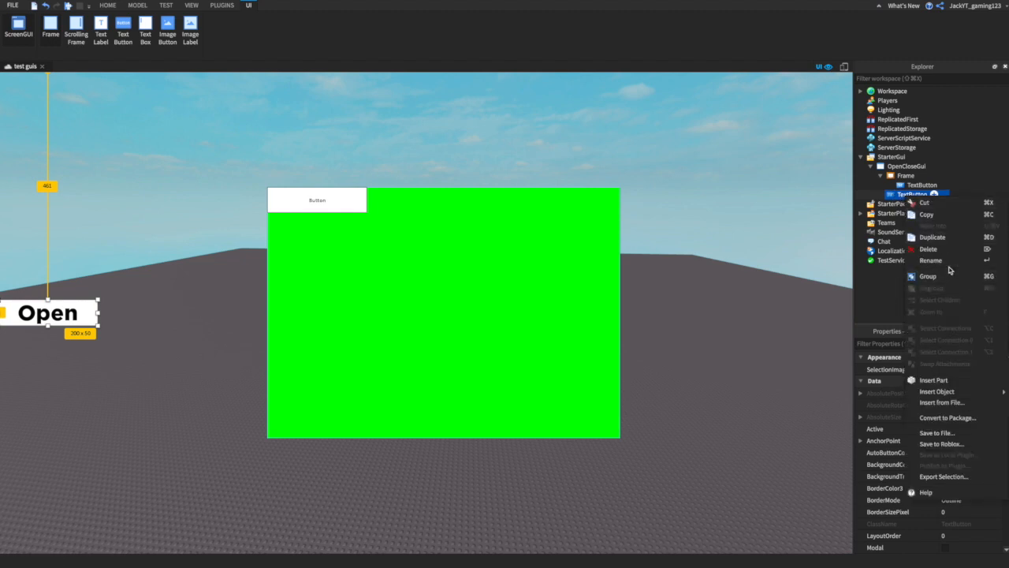
left_click(930, 260)
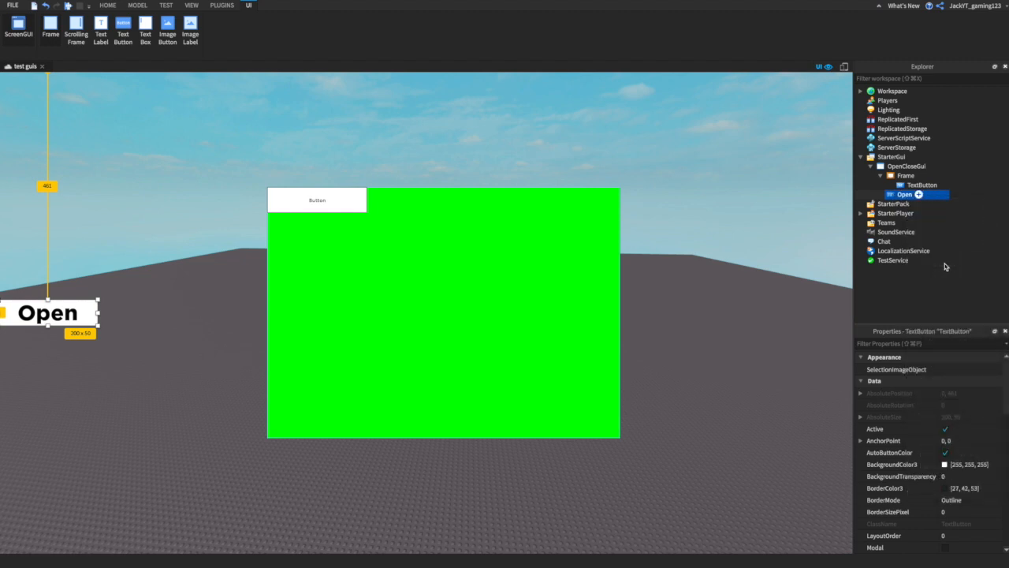
right_click(920, 185)
type("Close")
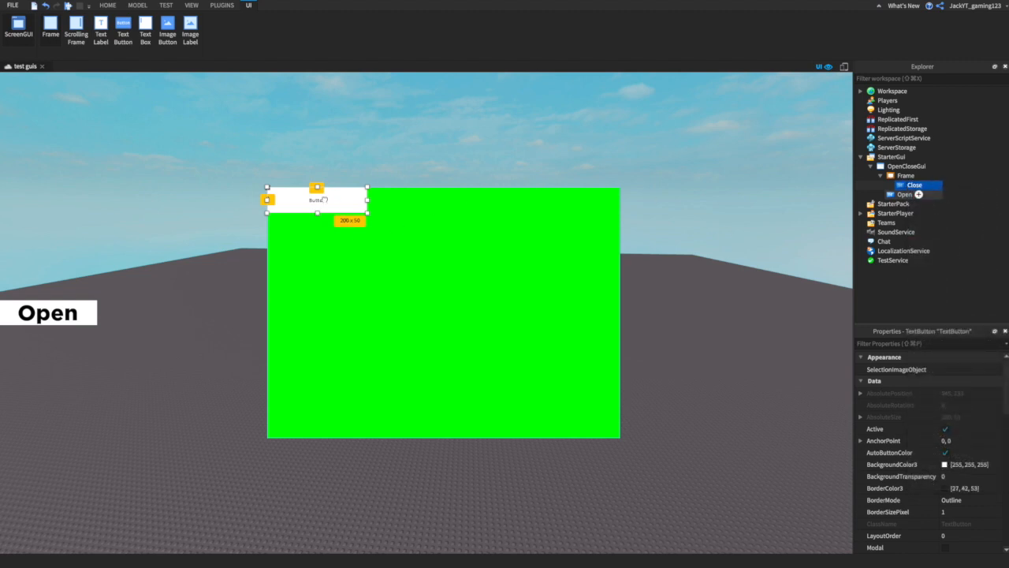
Step: Place the Close button in the Frame's top-right corner as a 50 x 50 square
left_click_drag(315, 199, 552, 198)
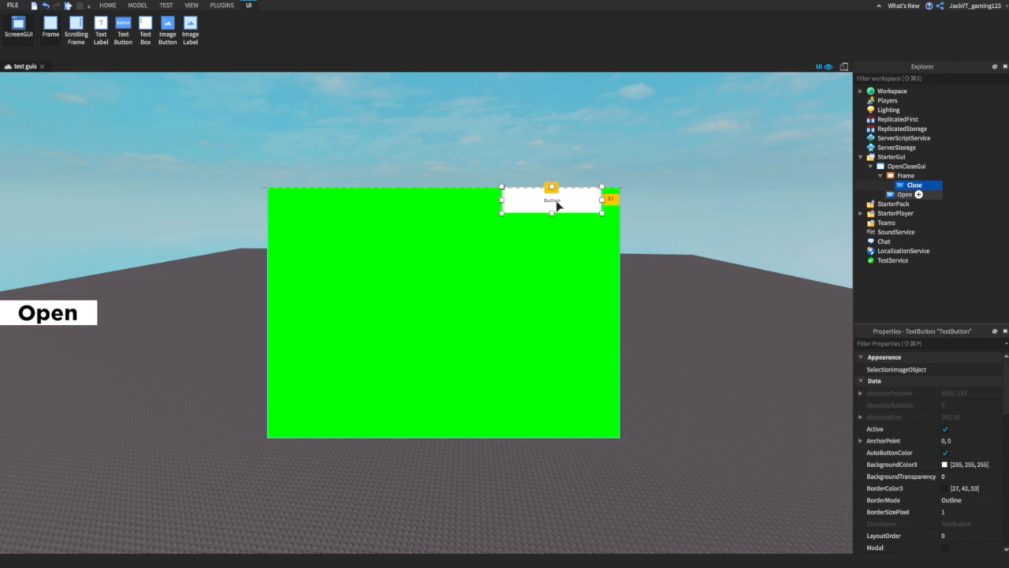
left_click_drag(552, 199, 570, 197)
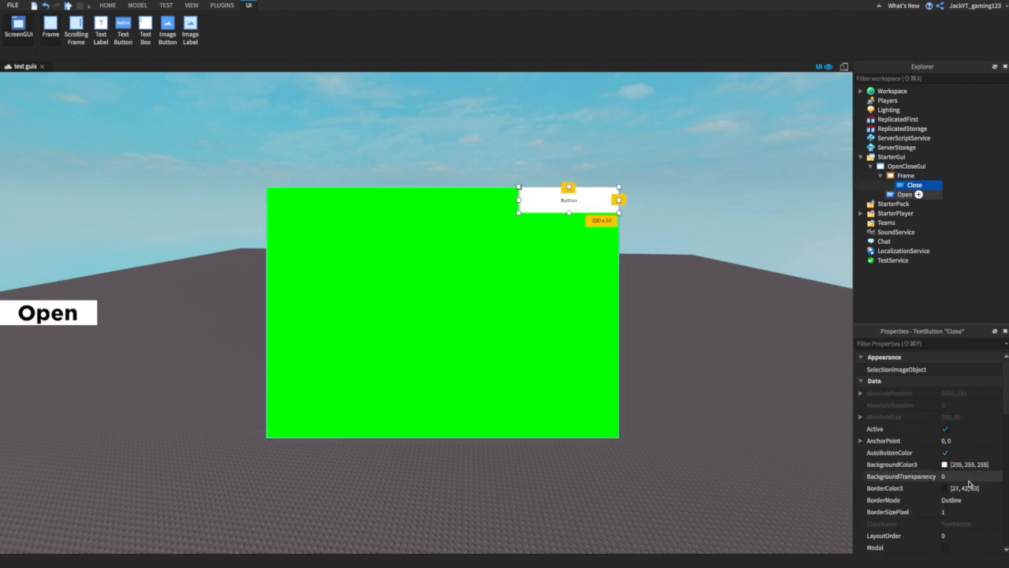
left_click(969, 487)
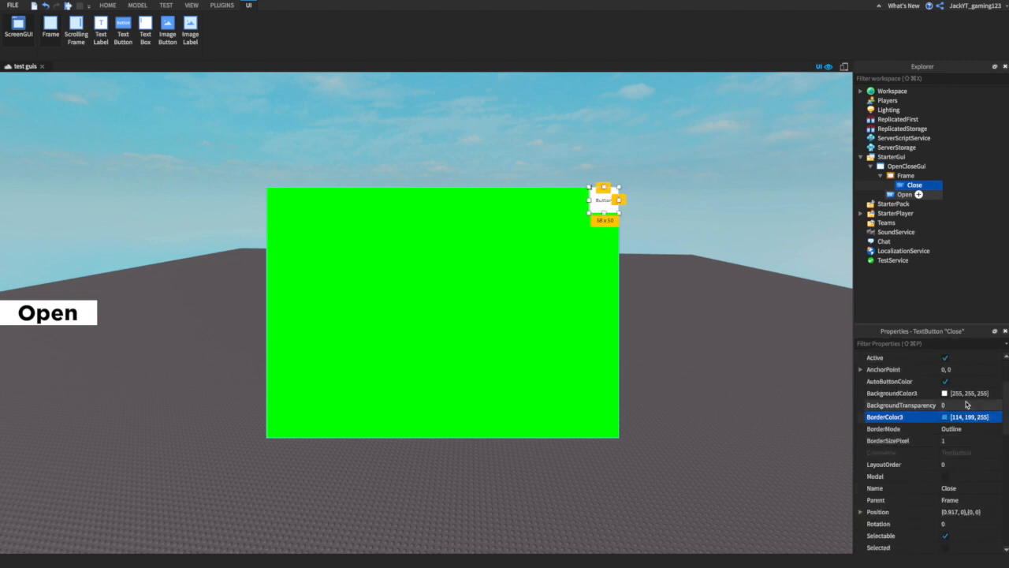
Step: Set the Close button's background to red (255, 0, 0), TextSize 66 and text X
left_click(968, 393)
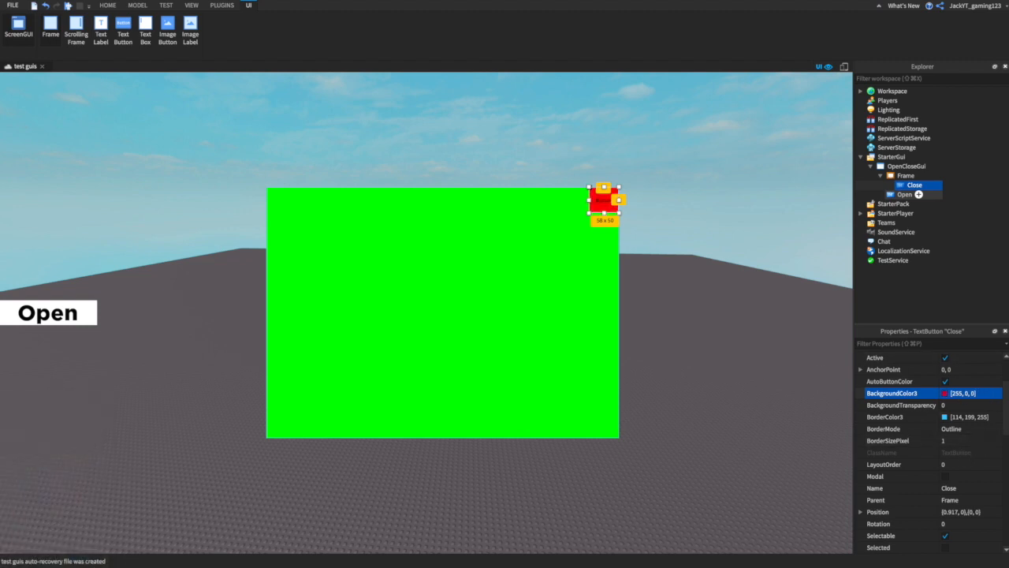
scroll("down", 3)
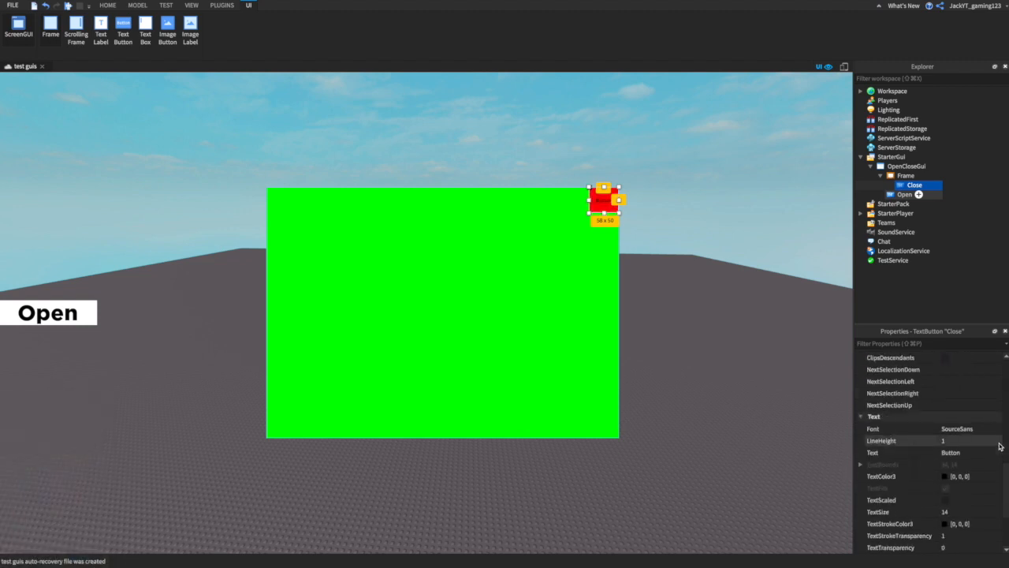
mouse_move(520, 233)
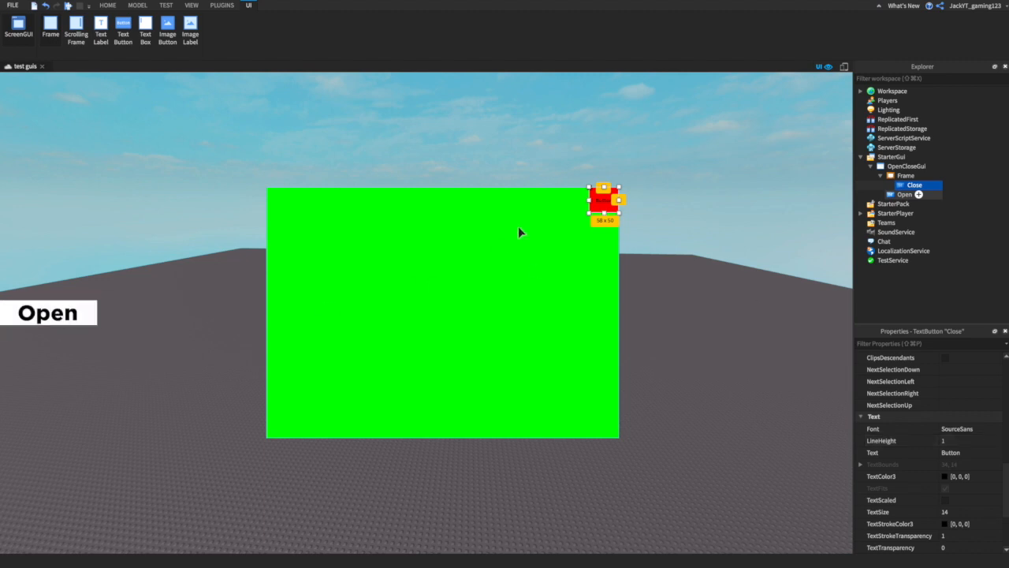
mouse_move(962, 518)
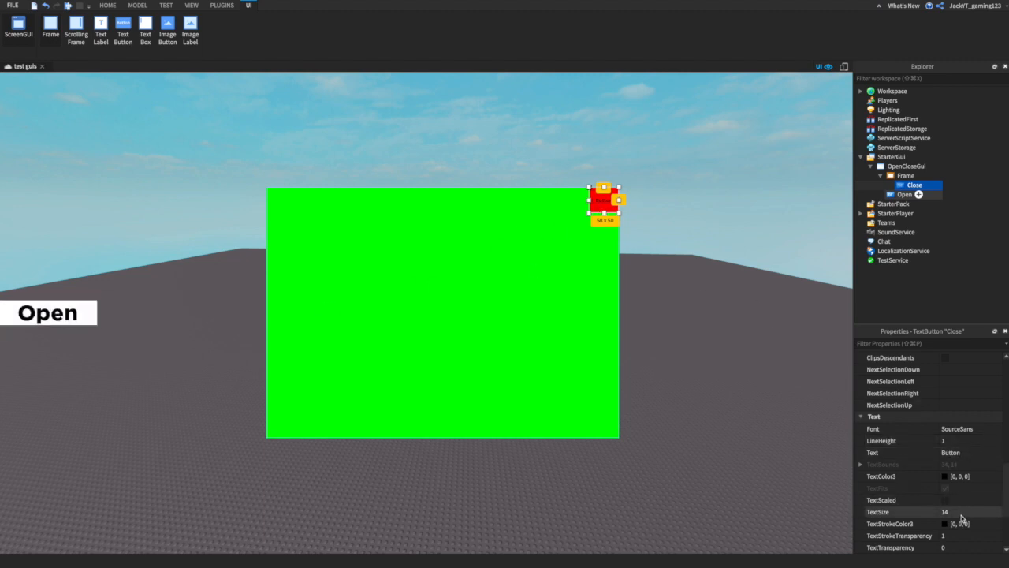
type("66")
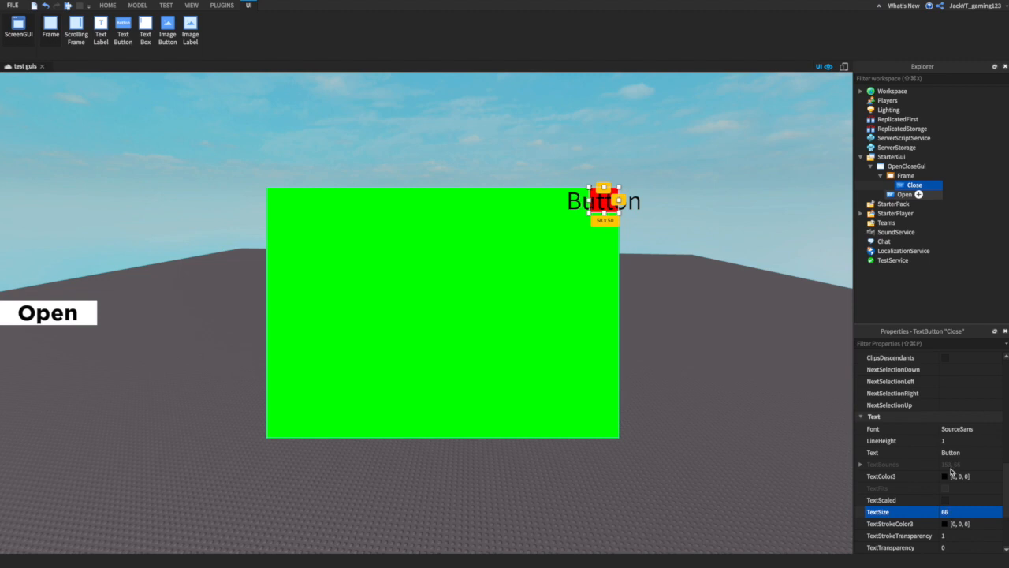
type("X")
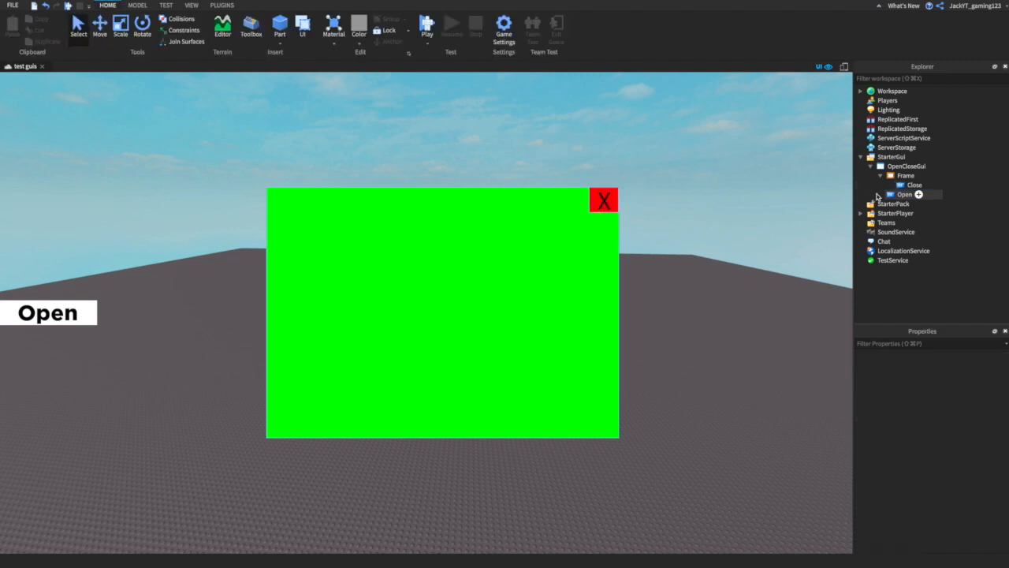
Step: Select the Open button and bring up its options to add a Script
left_click(904, 194)
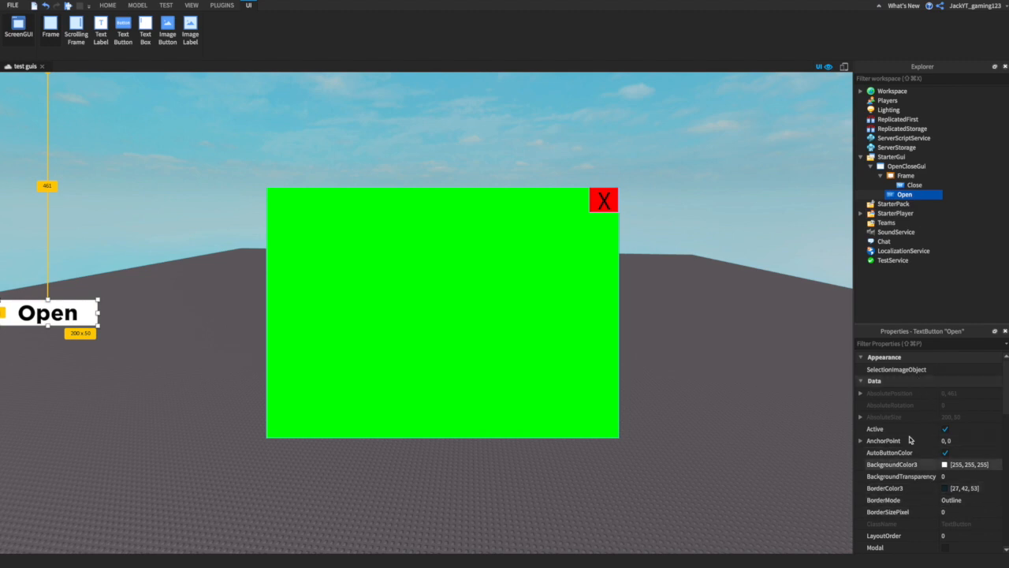
left_click(108, 6)
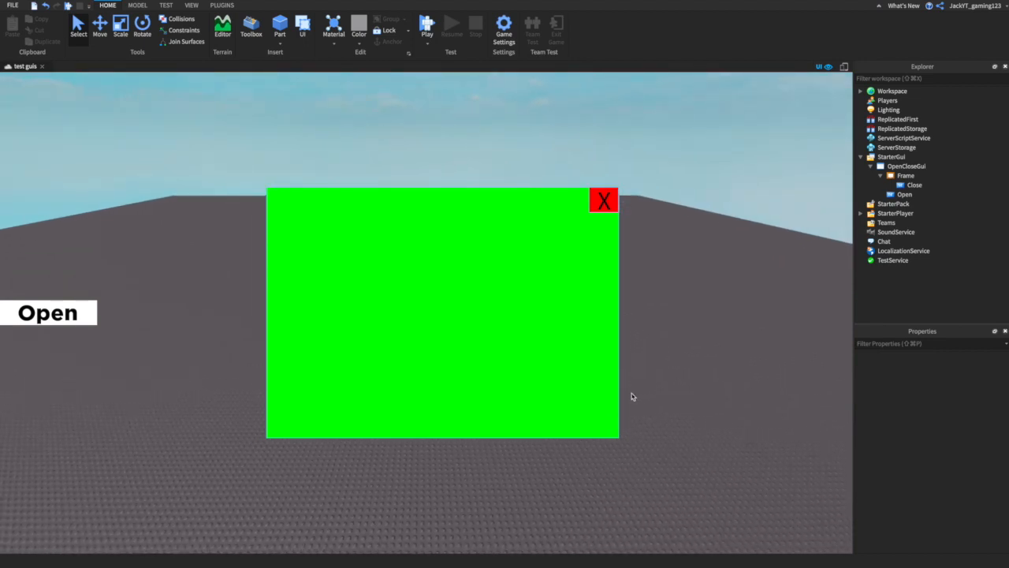
mouse_move(571, 332)
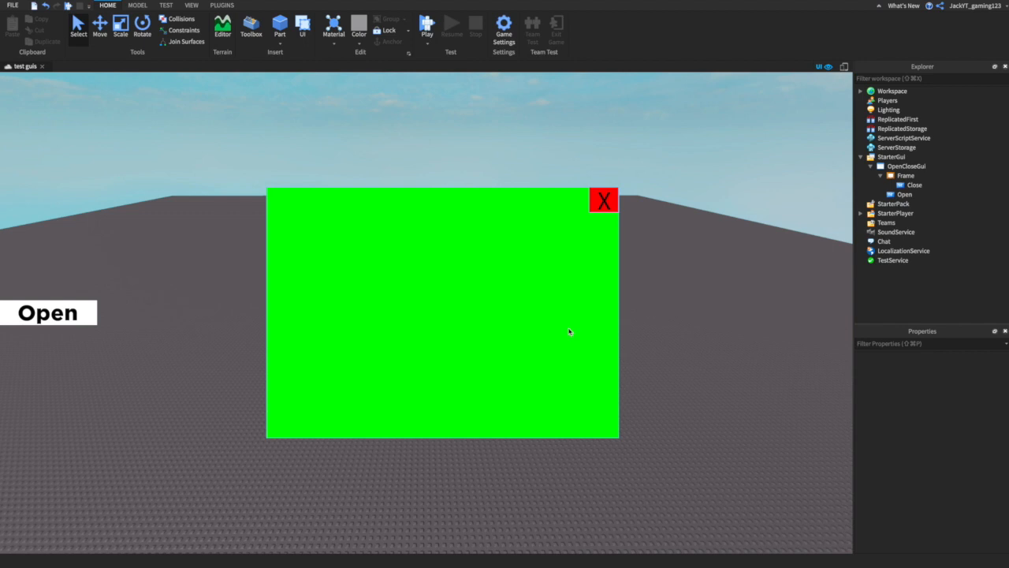
mouse_move(937, 245)
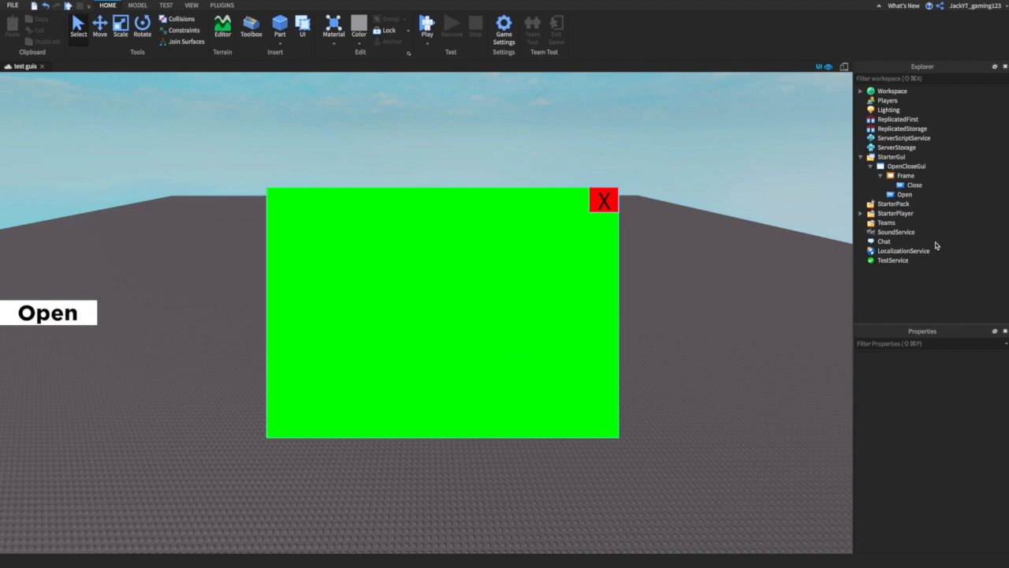
right_click(904, 194)
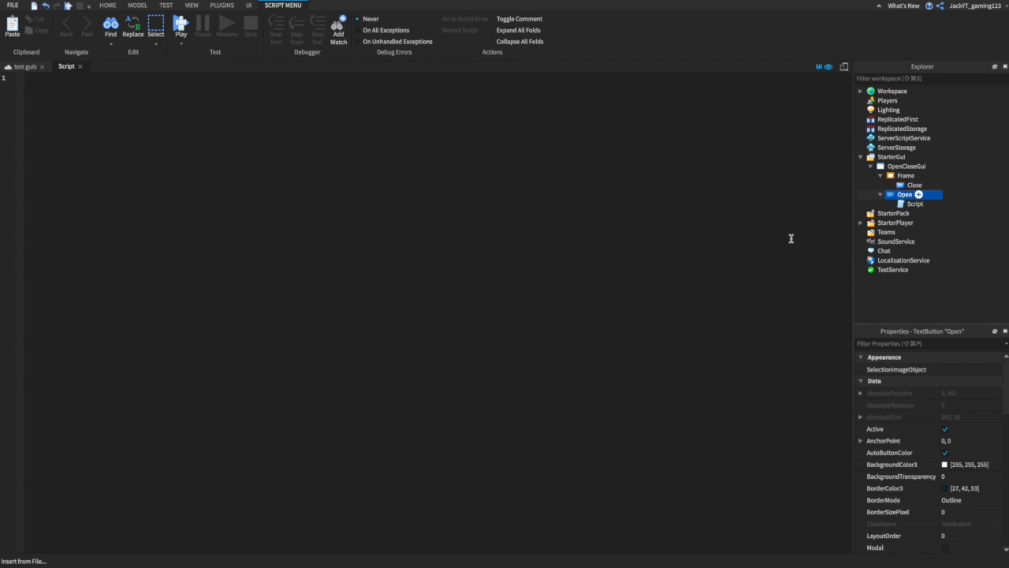
mouse_move(453, 213)
type("scr")
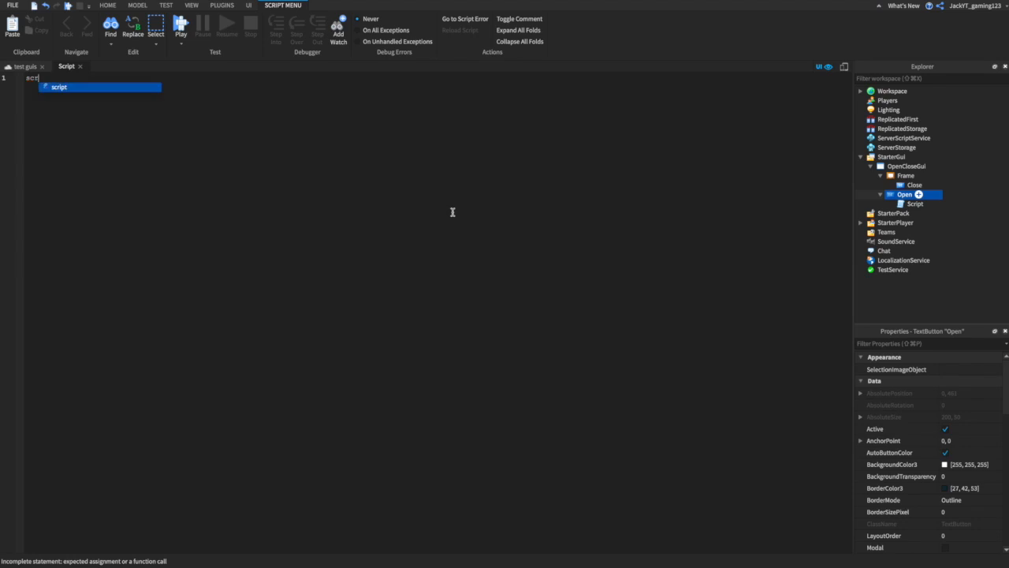
Step: In Open's script, connect MouseButton1Click to a new function
type(".Parent.")
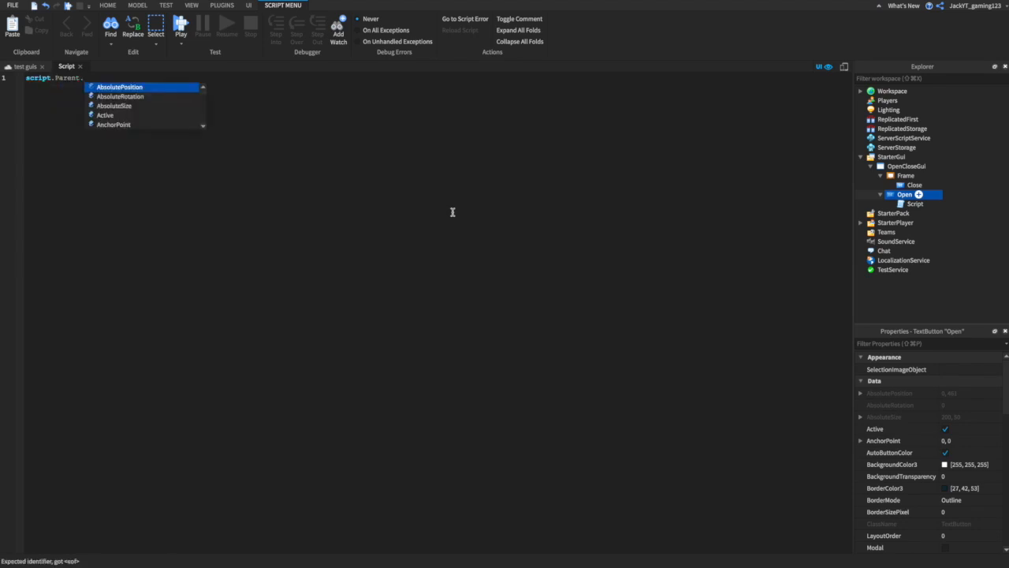
type("MouseButton1Click")
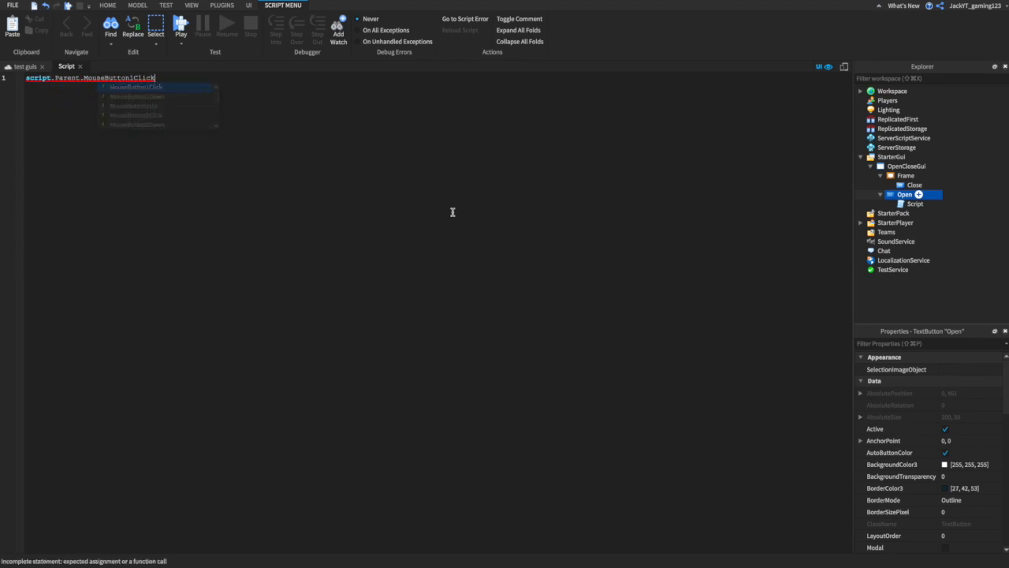
type(":Connect()")
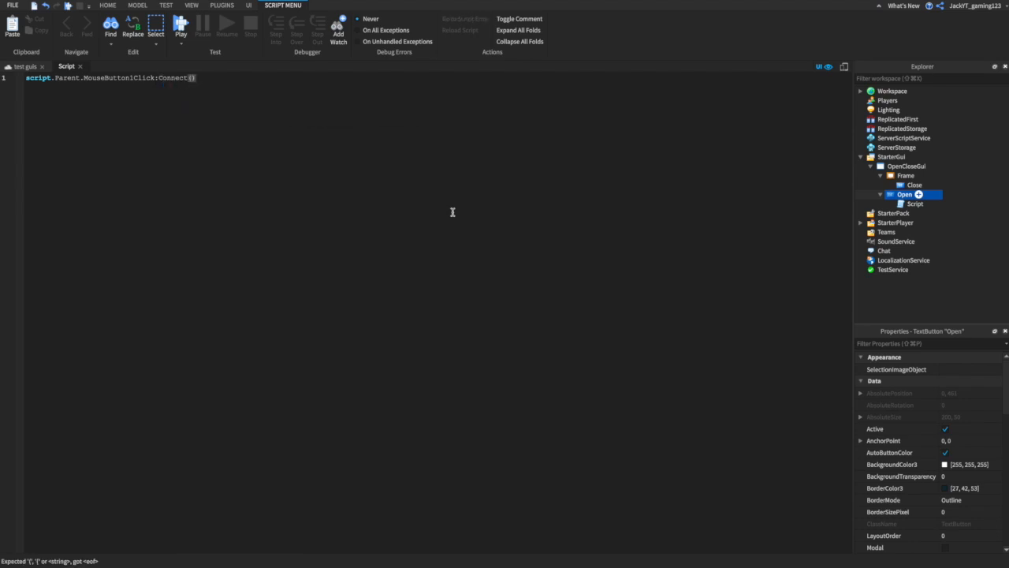
type("function")
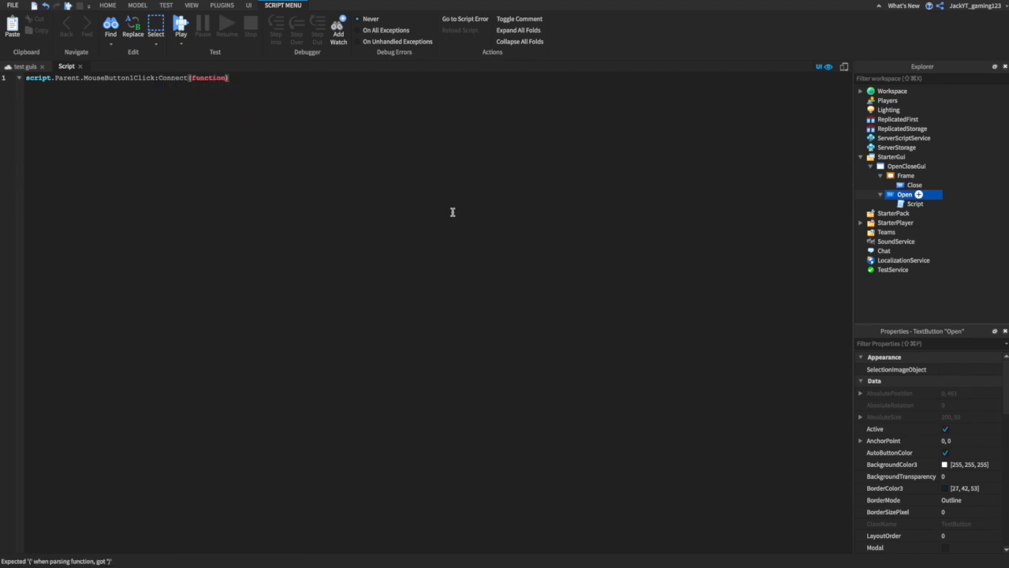
type("()")
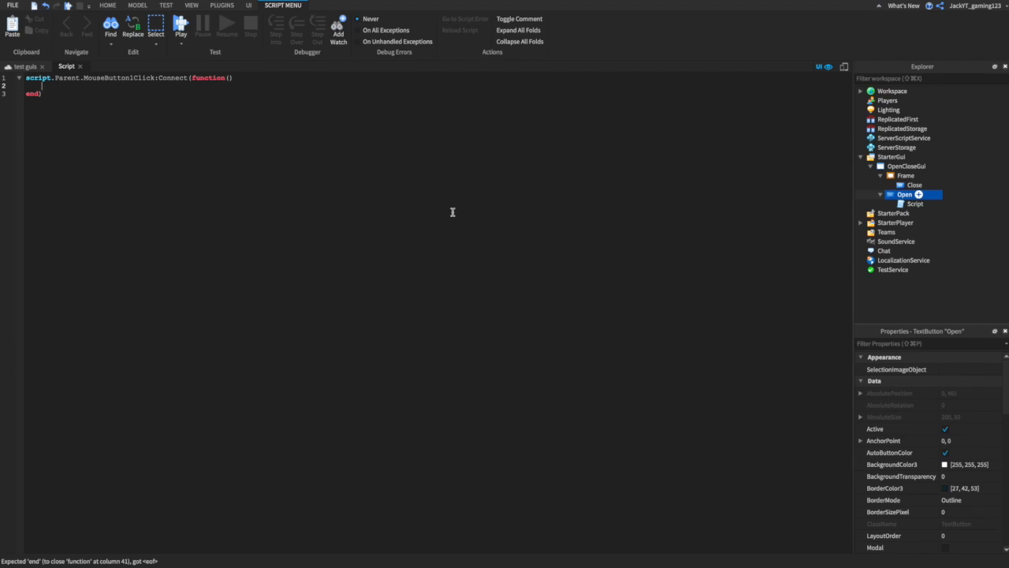
Step: Make the function set script.Parent.Parent.Frame.Visible = true, then bring up the Close button's actions
type("script.")
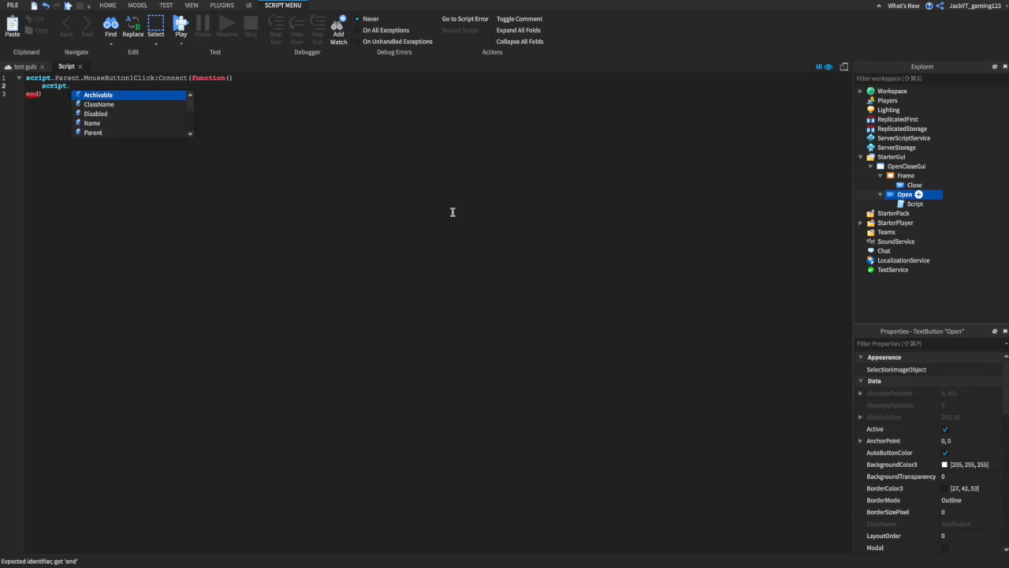
type("Parent")
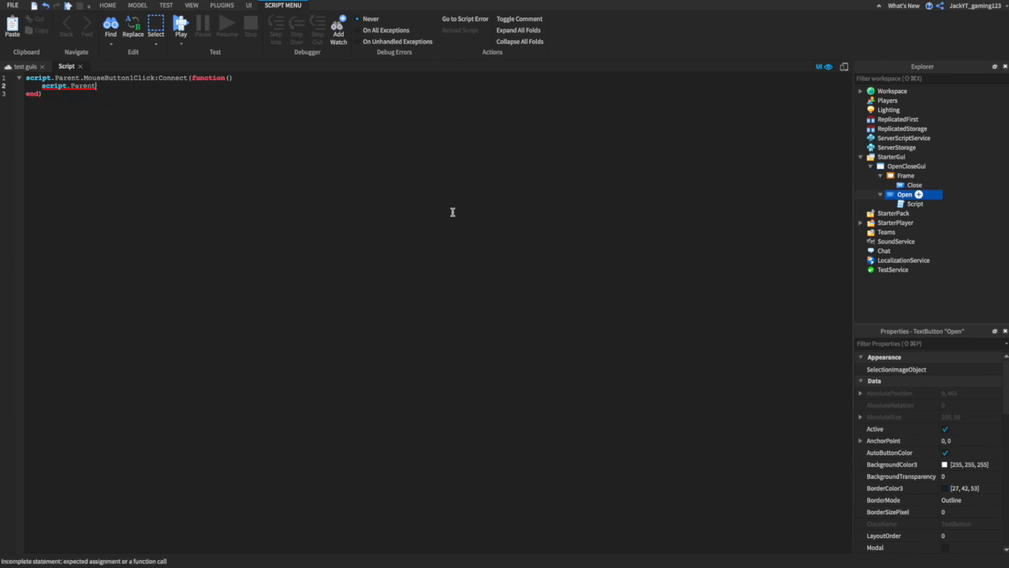
type(".")
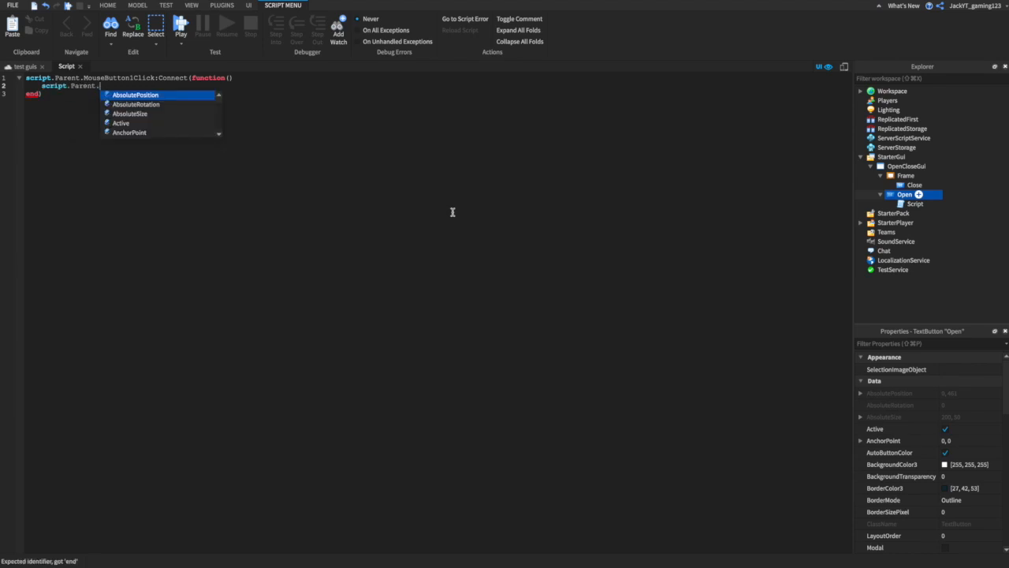
type("Parent")
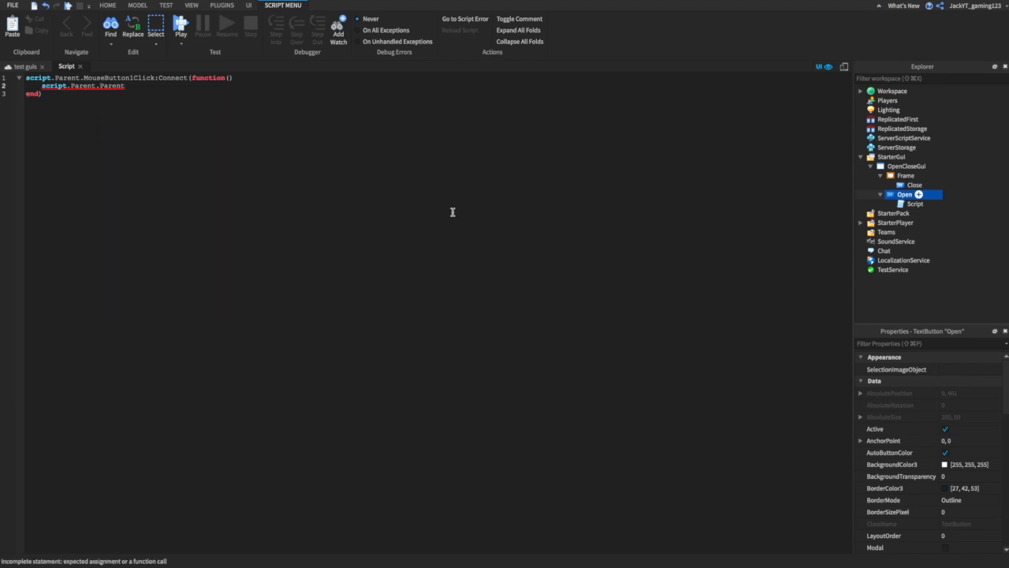
type(".Frame")
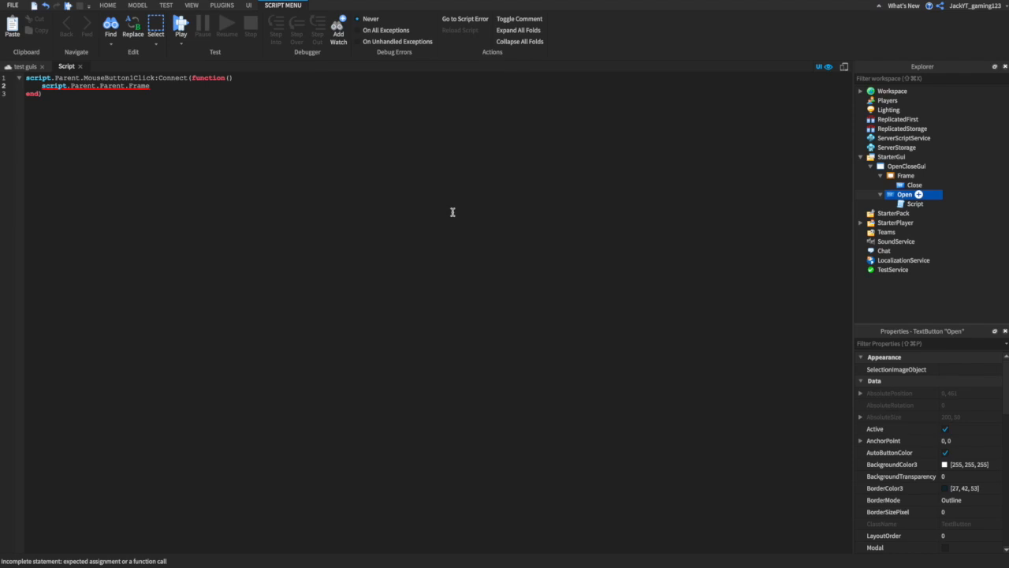
type(".Visible =")
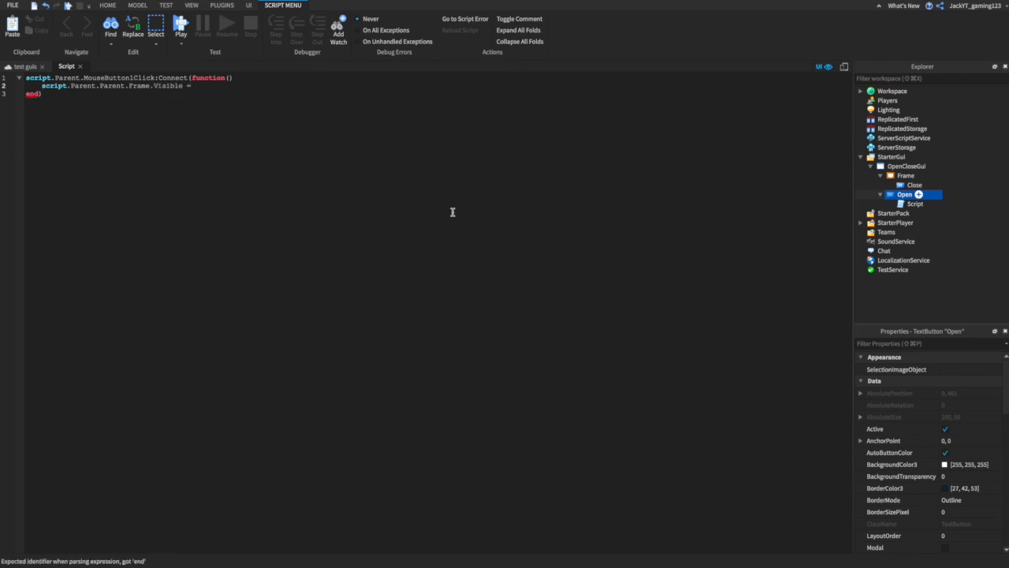
type("true")
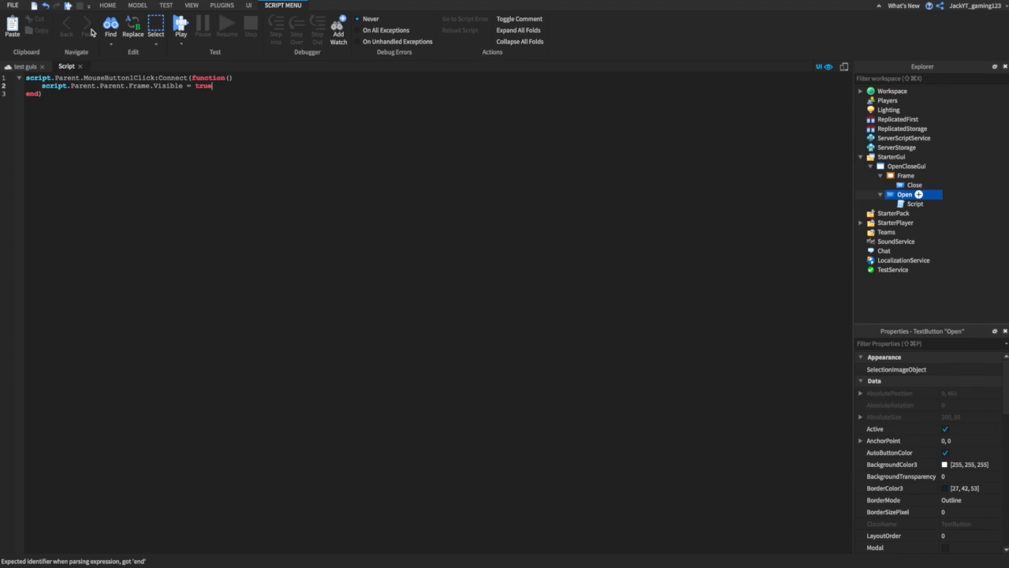
left_click(248, 6)
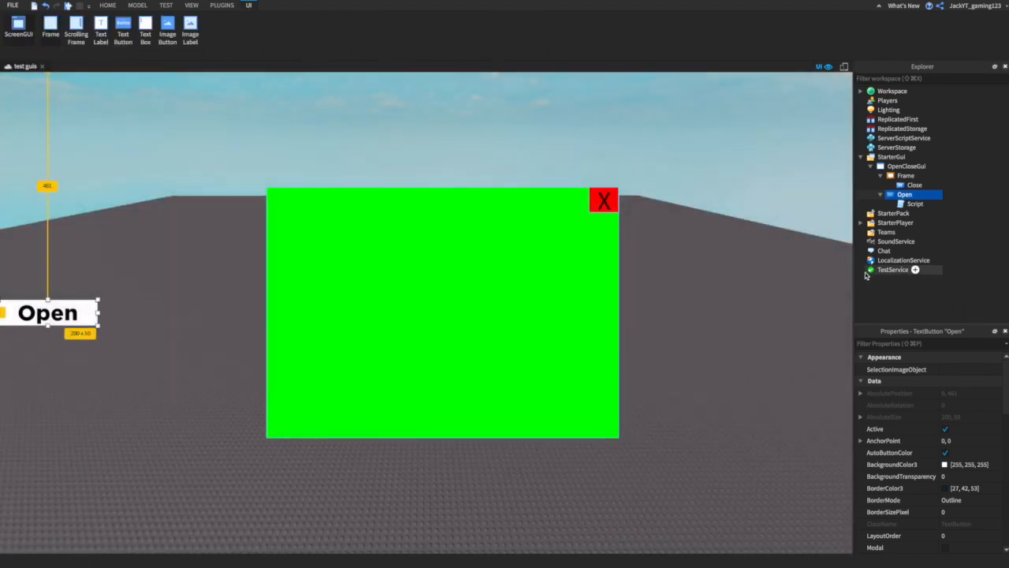
right_click(914, 185)
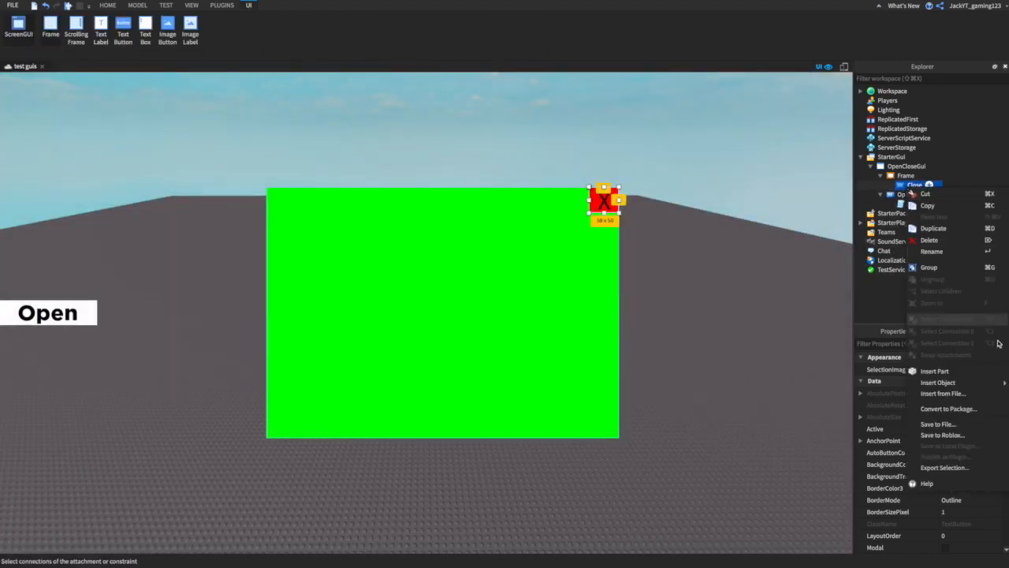
mouse_move(938, 382)
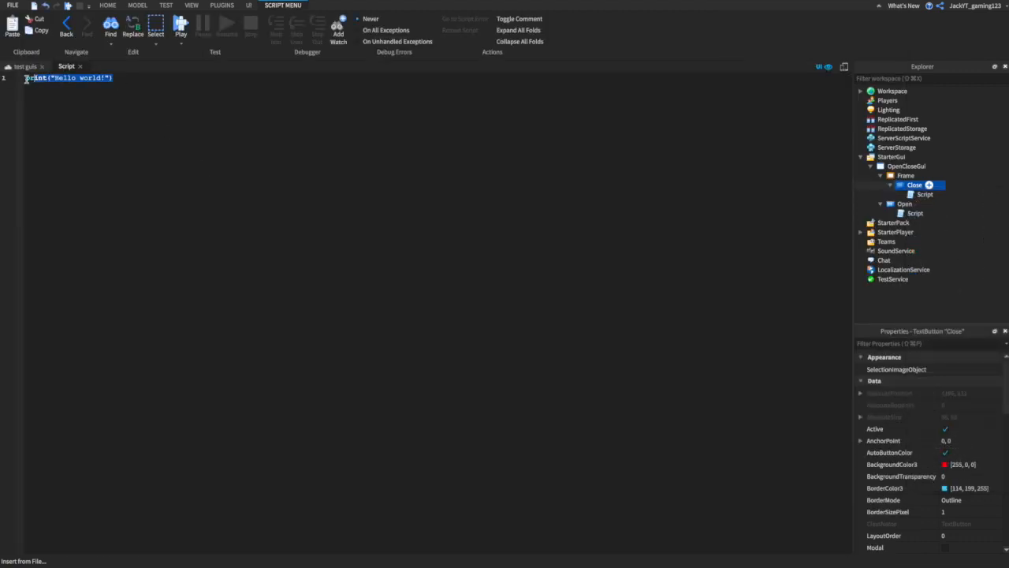
Step: Replace Close's print line with script.Parent.MouseButton1Click:Connect(function)
key("Delete")
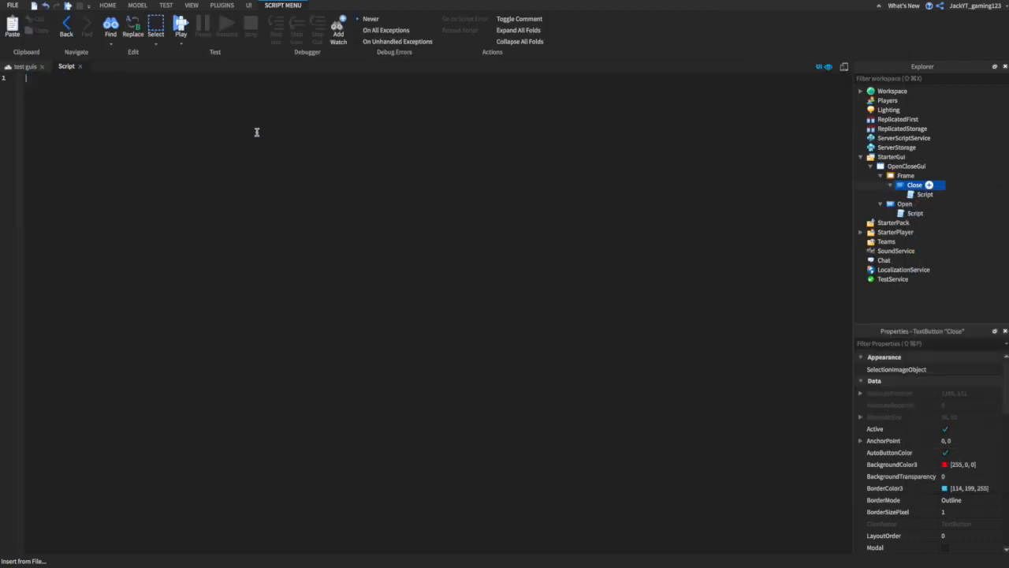
type("script.p")
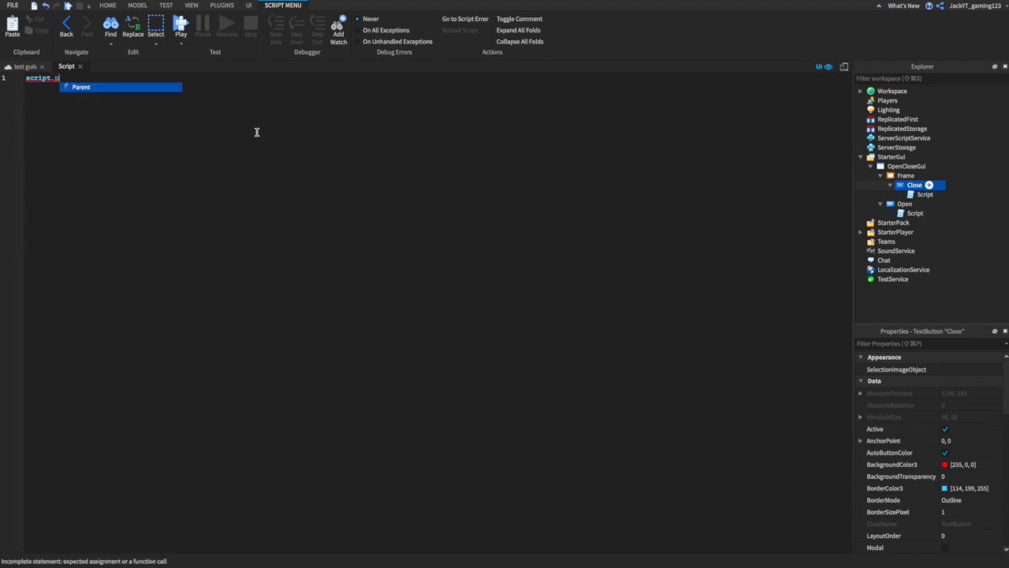
type("T")
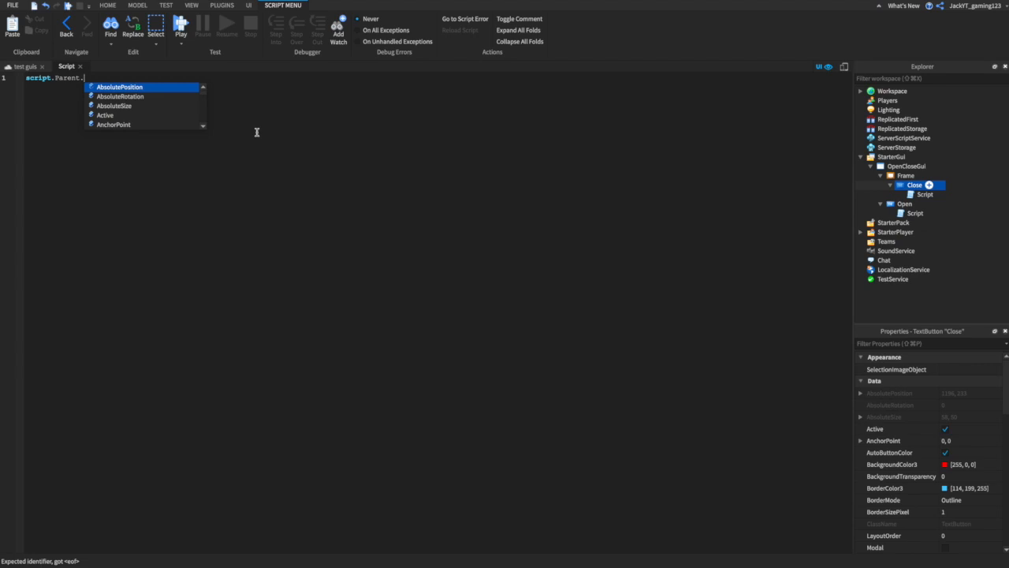
type("M")
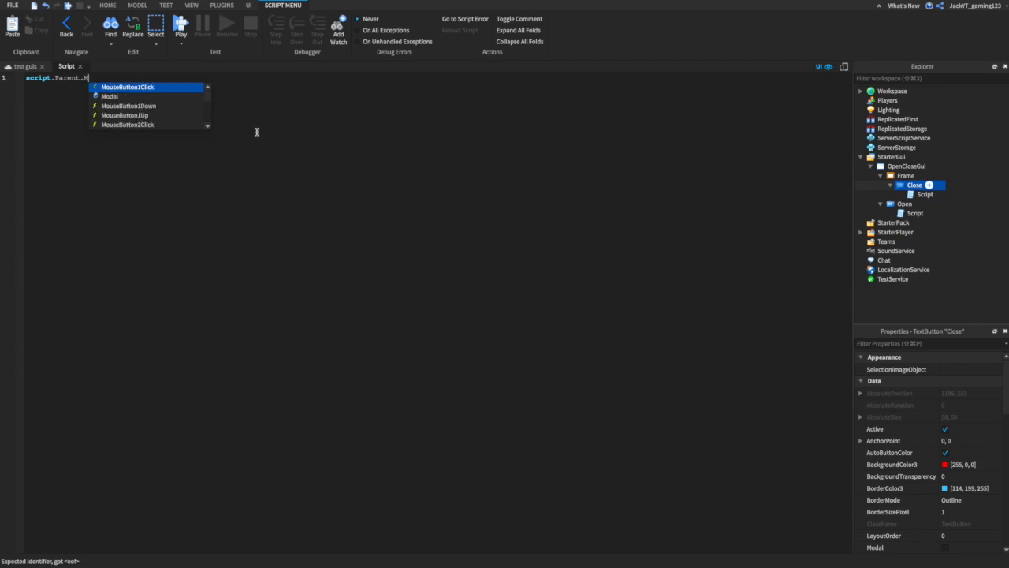
left_click(127, 87)
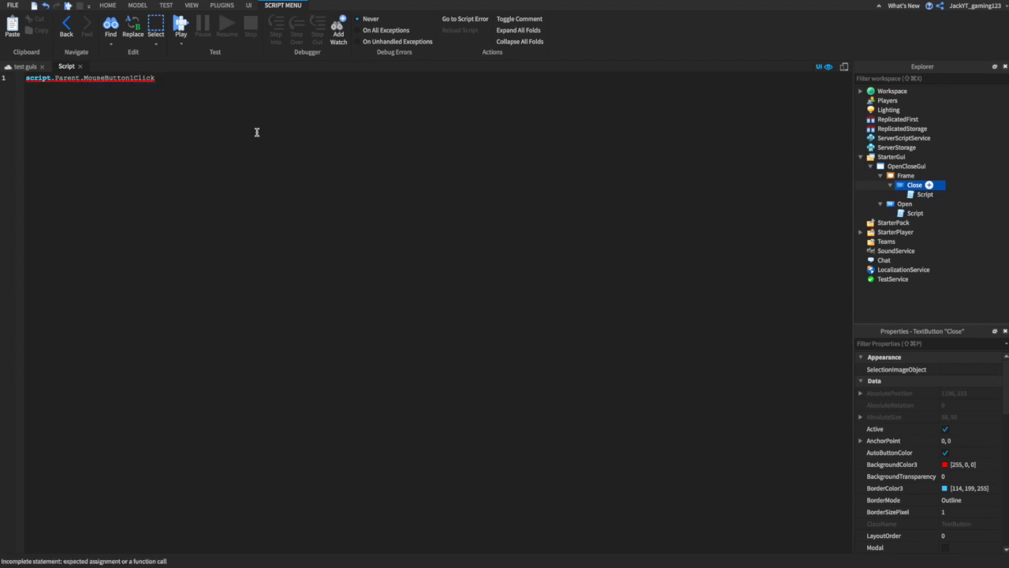
type(":Connect()")
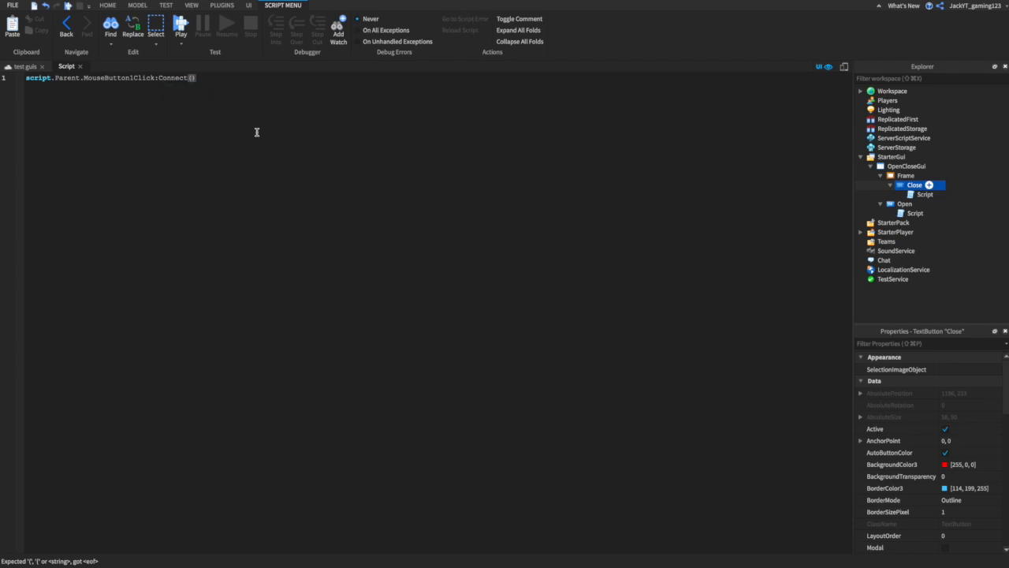
type("function(")
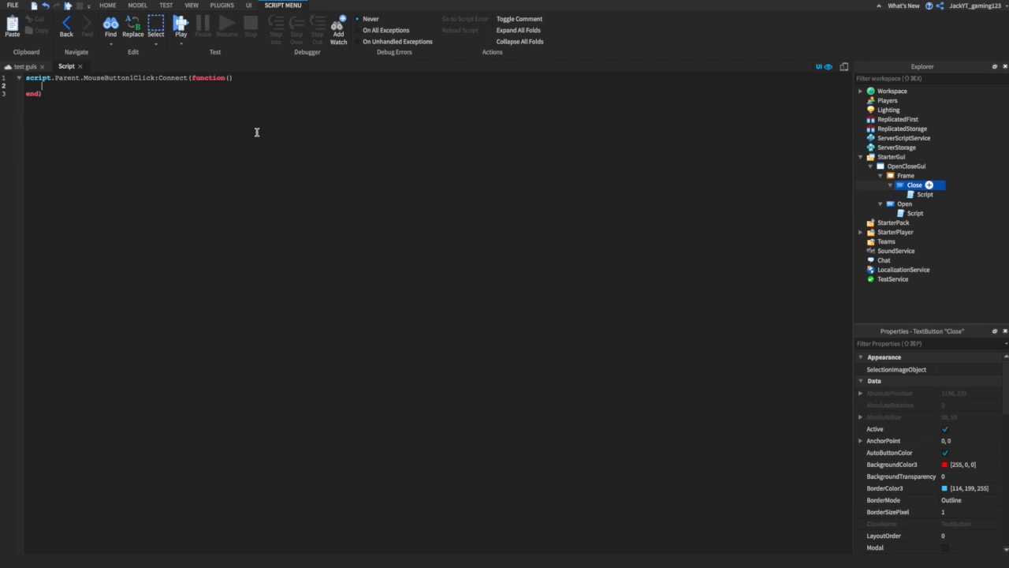
Step: Have the function set script.Parent.Parent.Visible = false, then start a playtest
type("script.Parent")
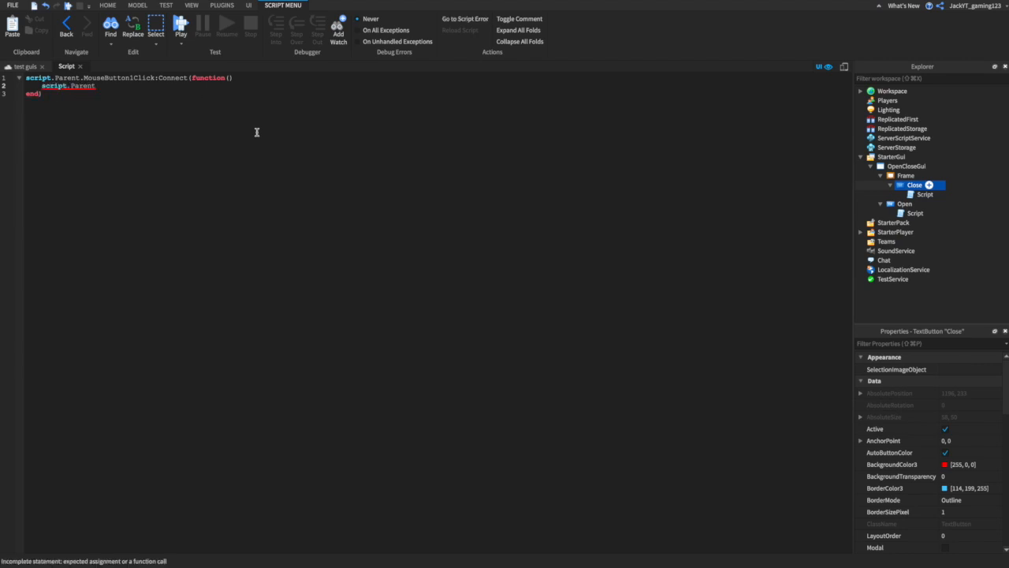
type(".")
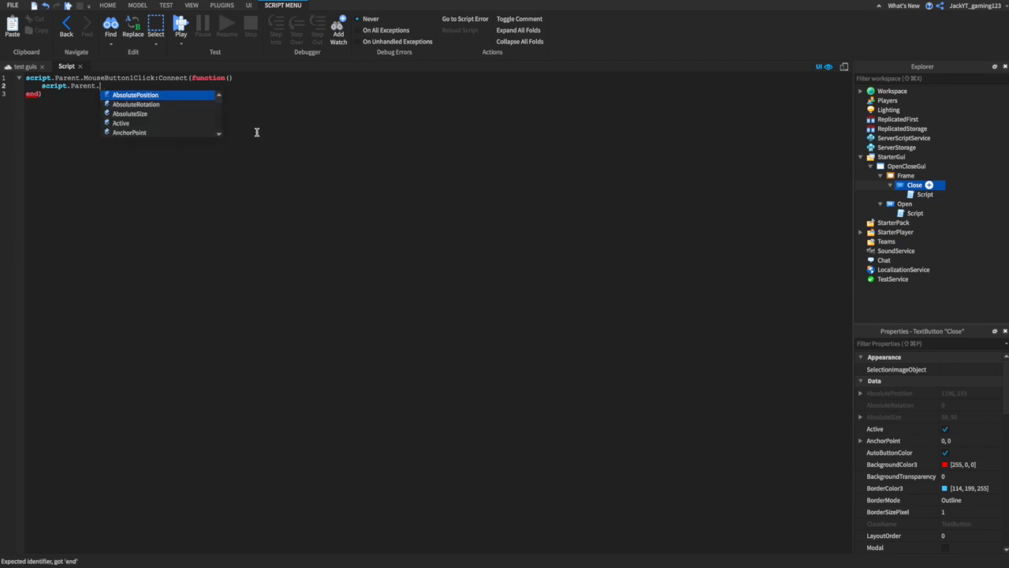
type("Parent.")
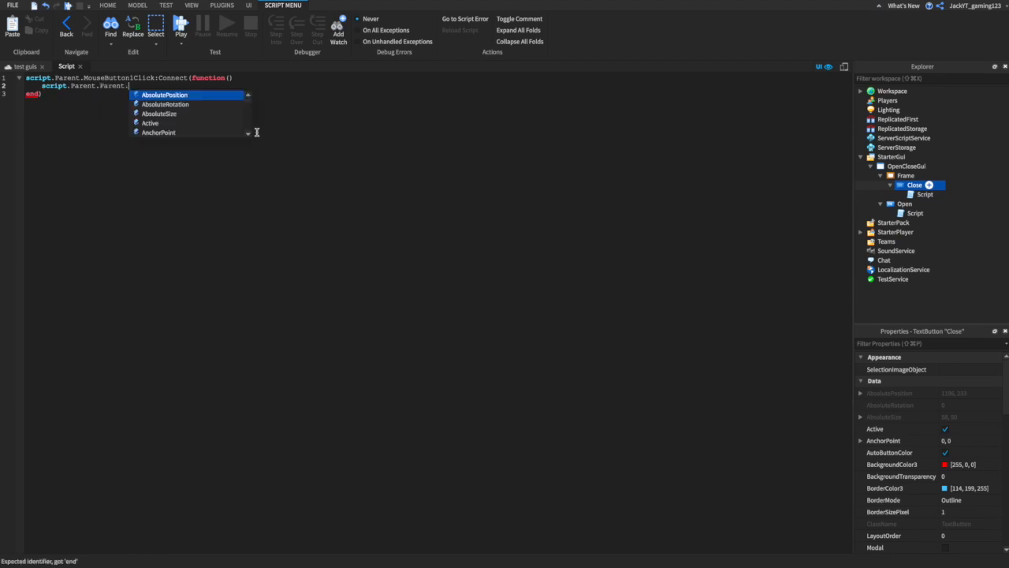
type("Visible = fa")
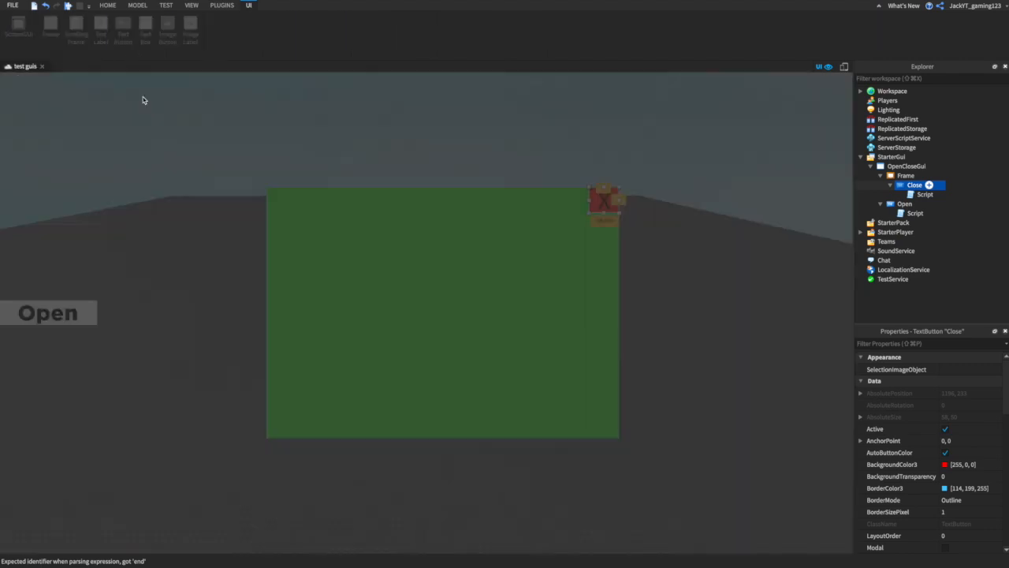
left_click(165, 5)
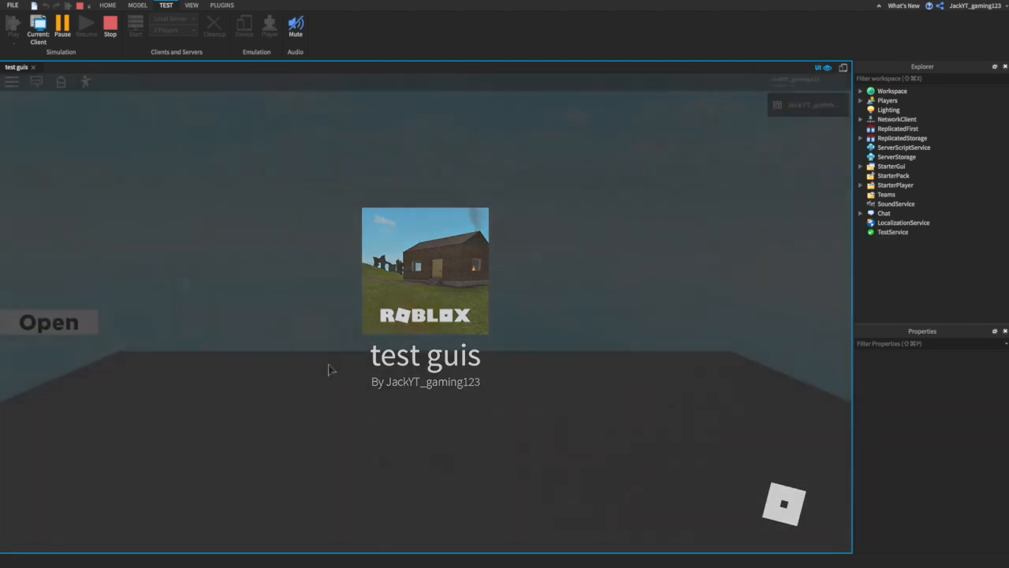
Step: In the playtest, show the green frame with Open, then hide it with the red X
left_click(48, 321)
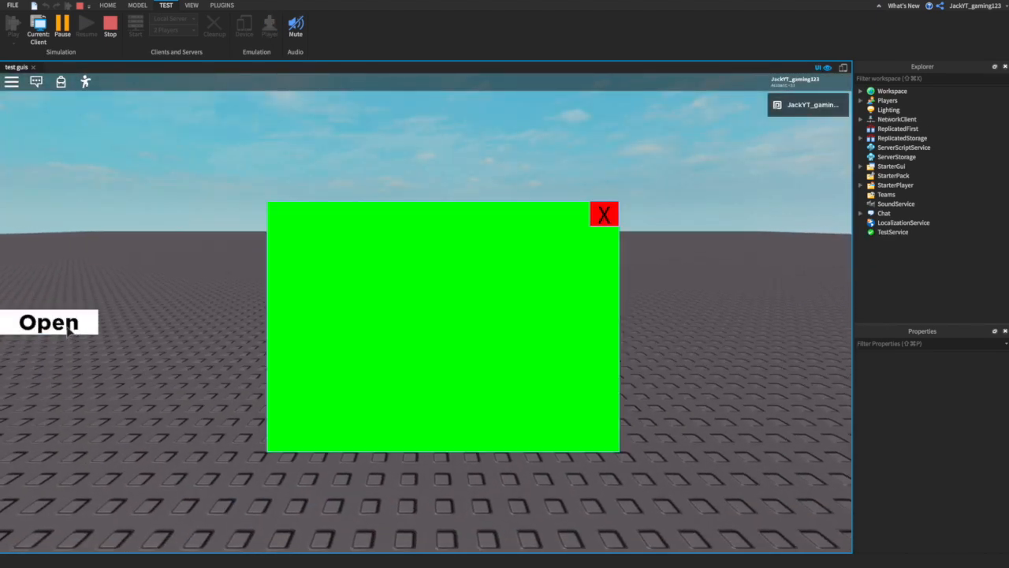
mouse_move(288, 148)
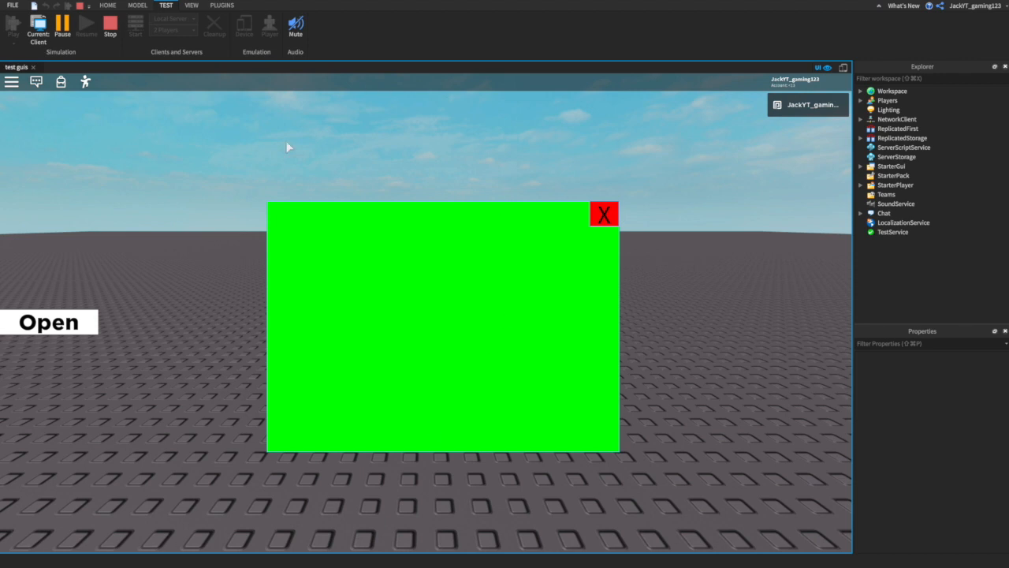
mouse_move(600, 429)
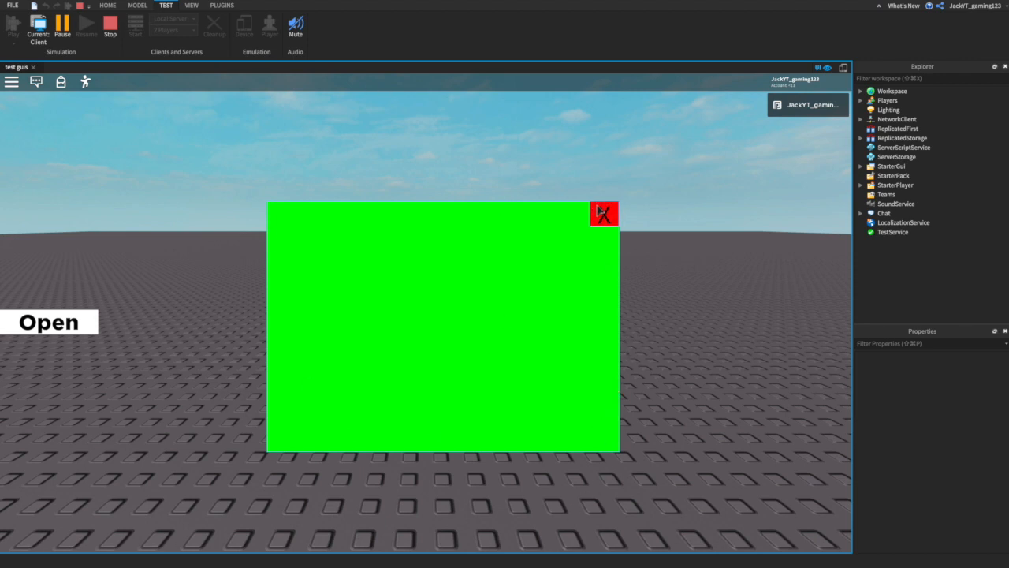
left_click(604, 214)
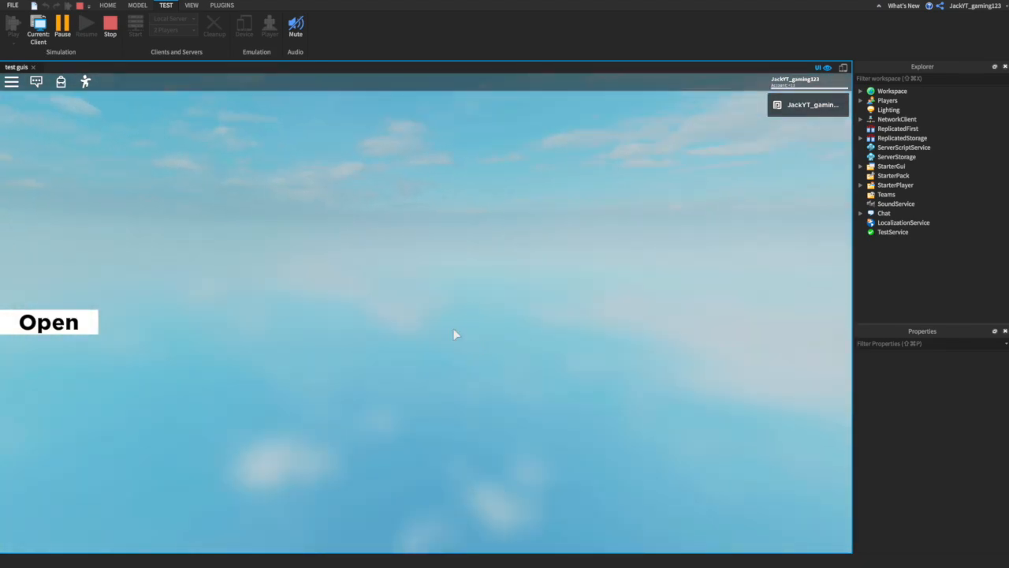
mouse_move(408, 335)
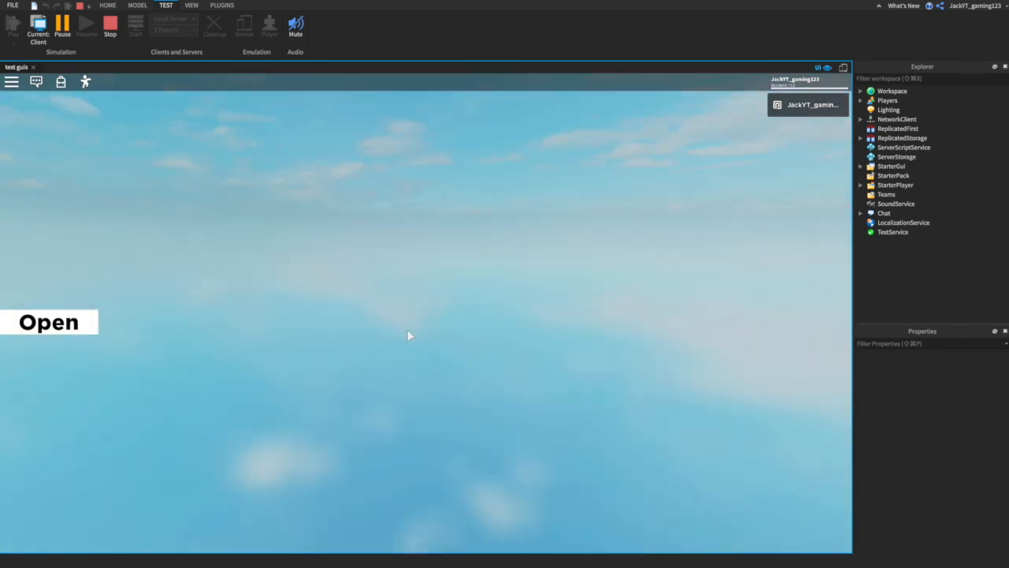